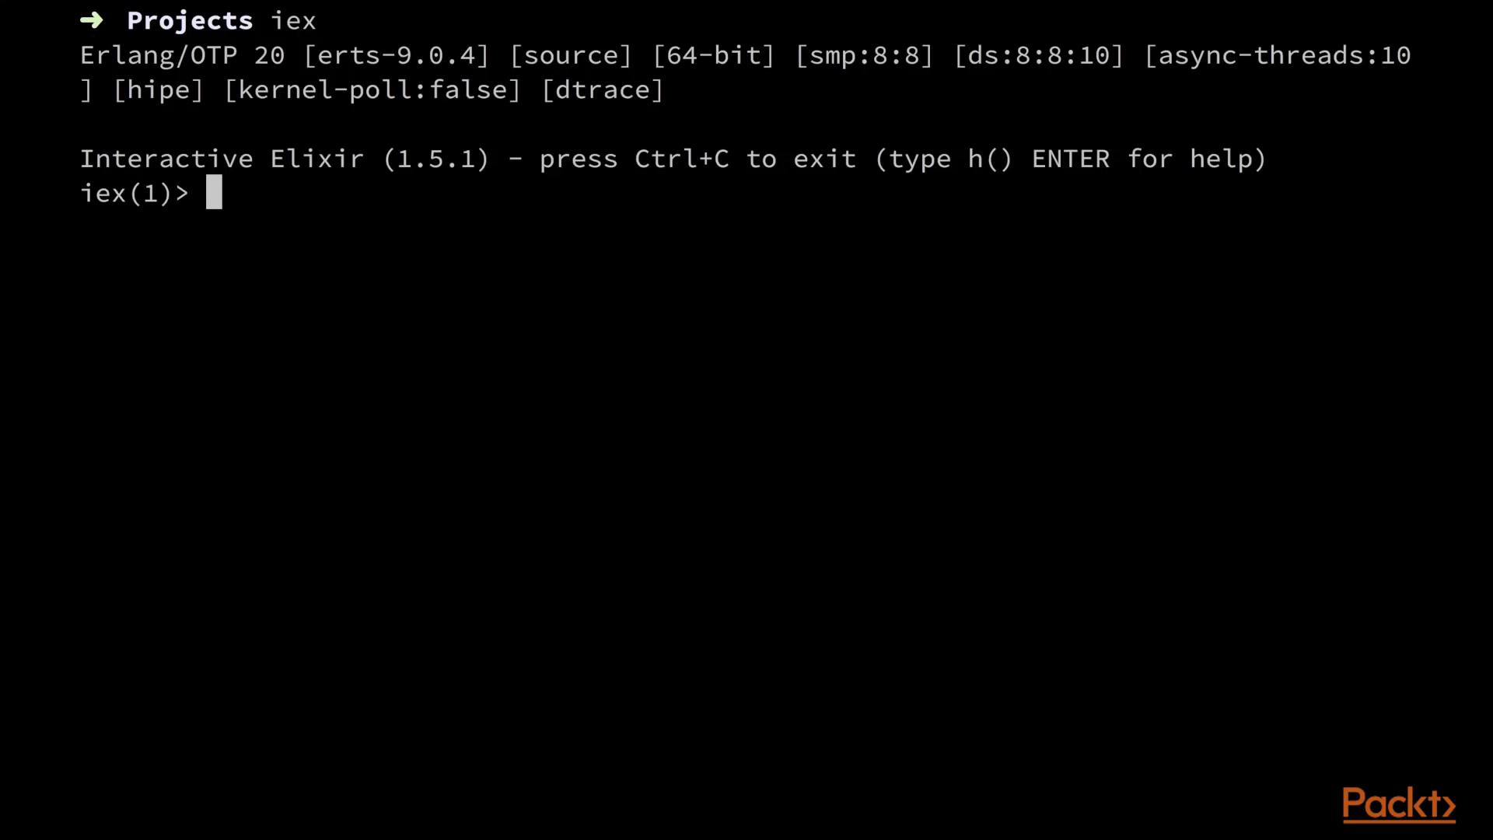
{"action": "type", "text": "{:ok, age"}
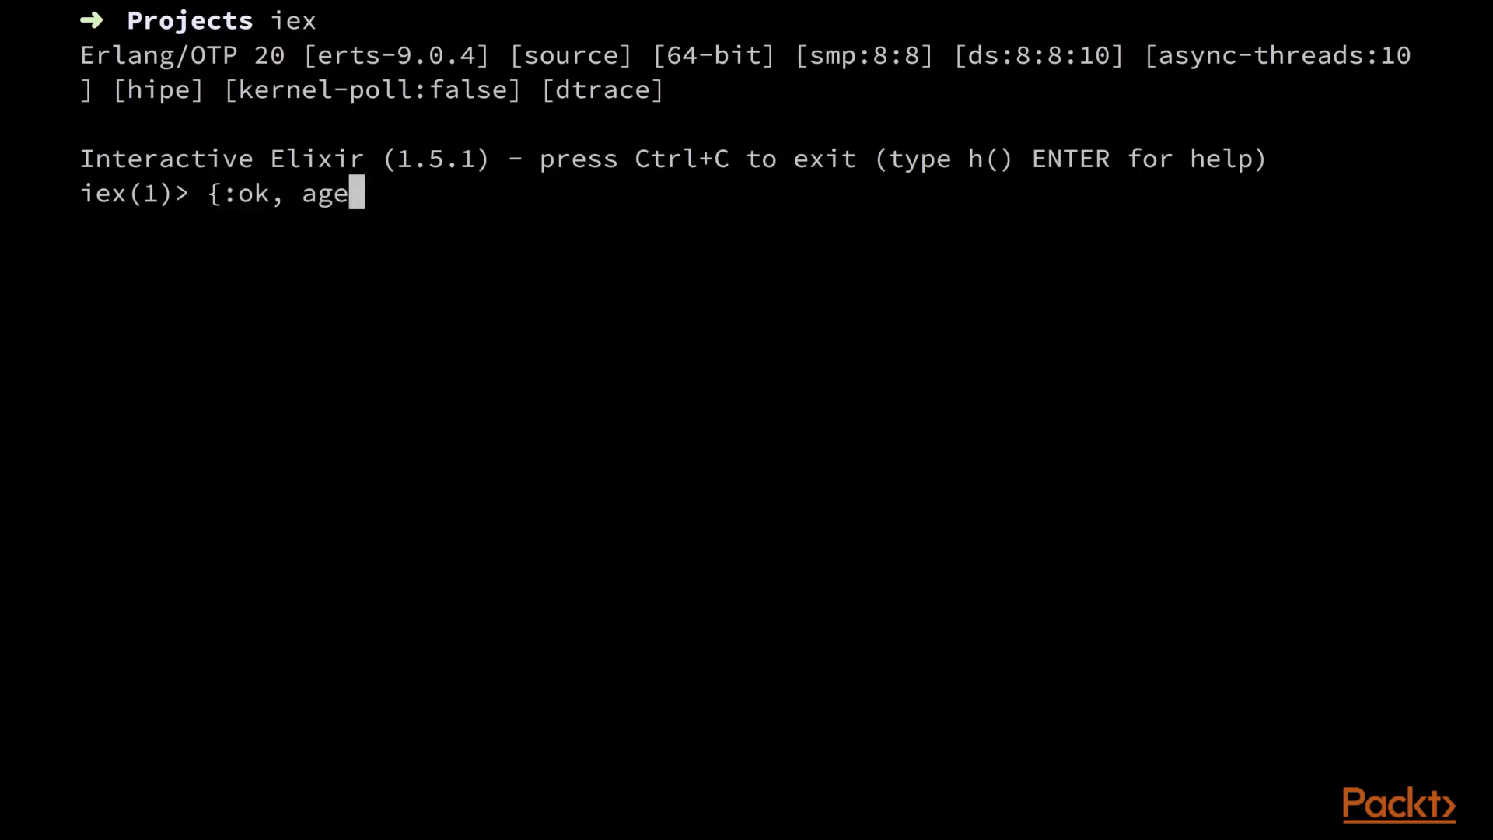
{"action": "type", "text": "nt} = Agent"}
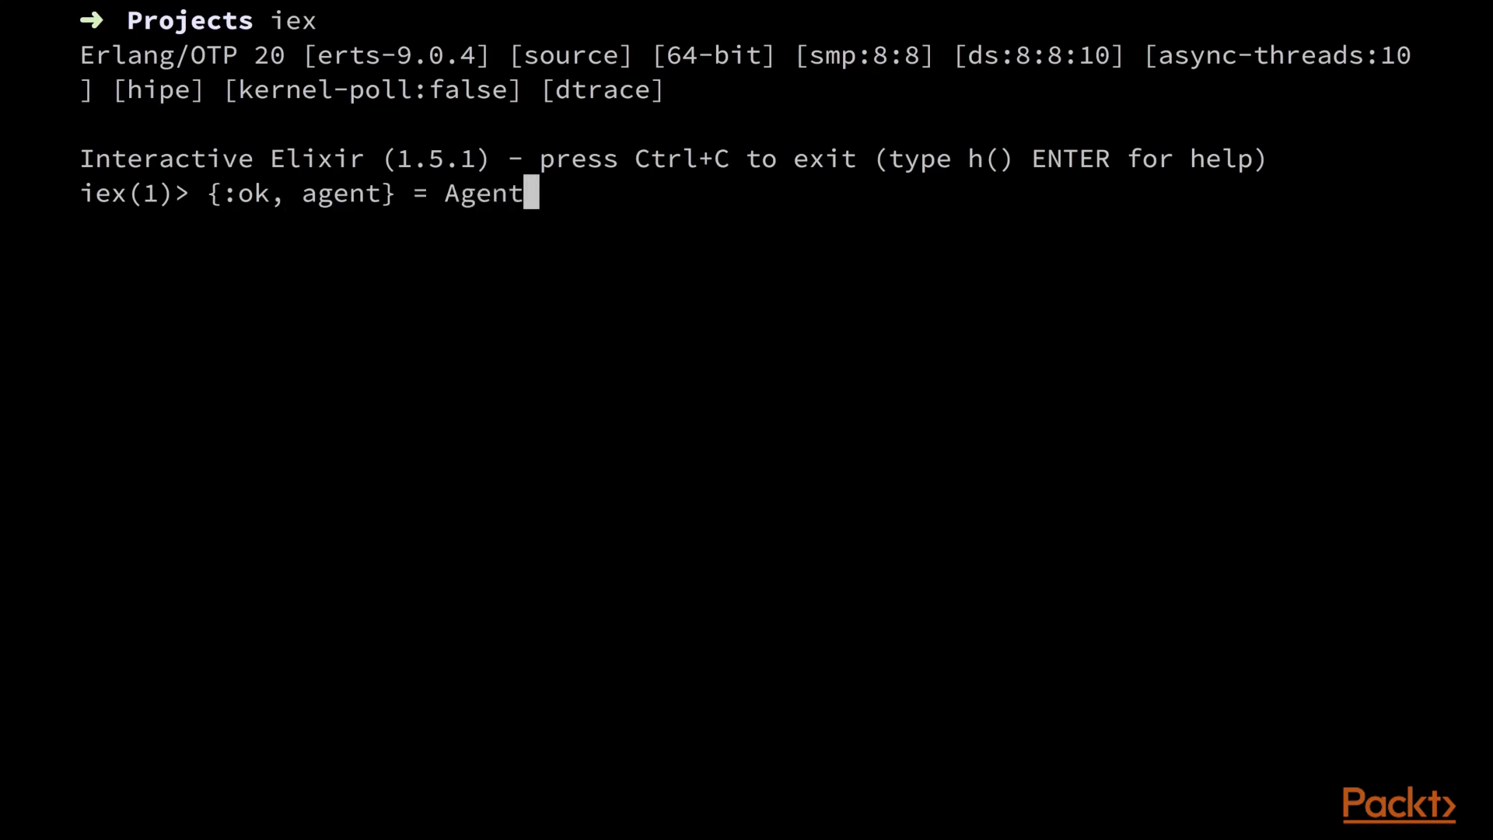
{"action": "type", "text": ".start_link"}
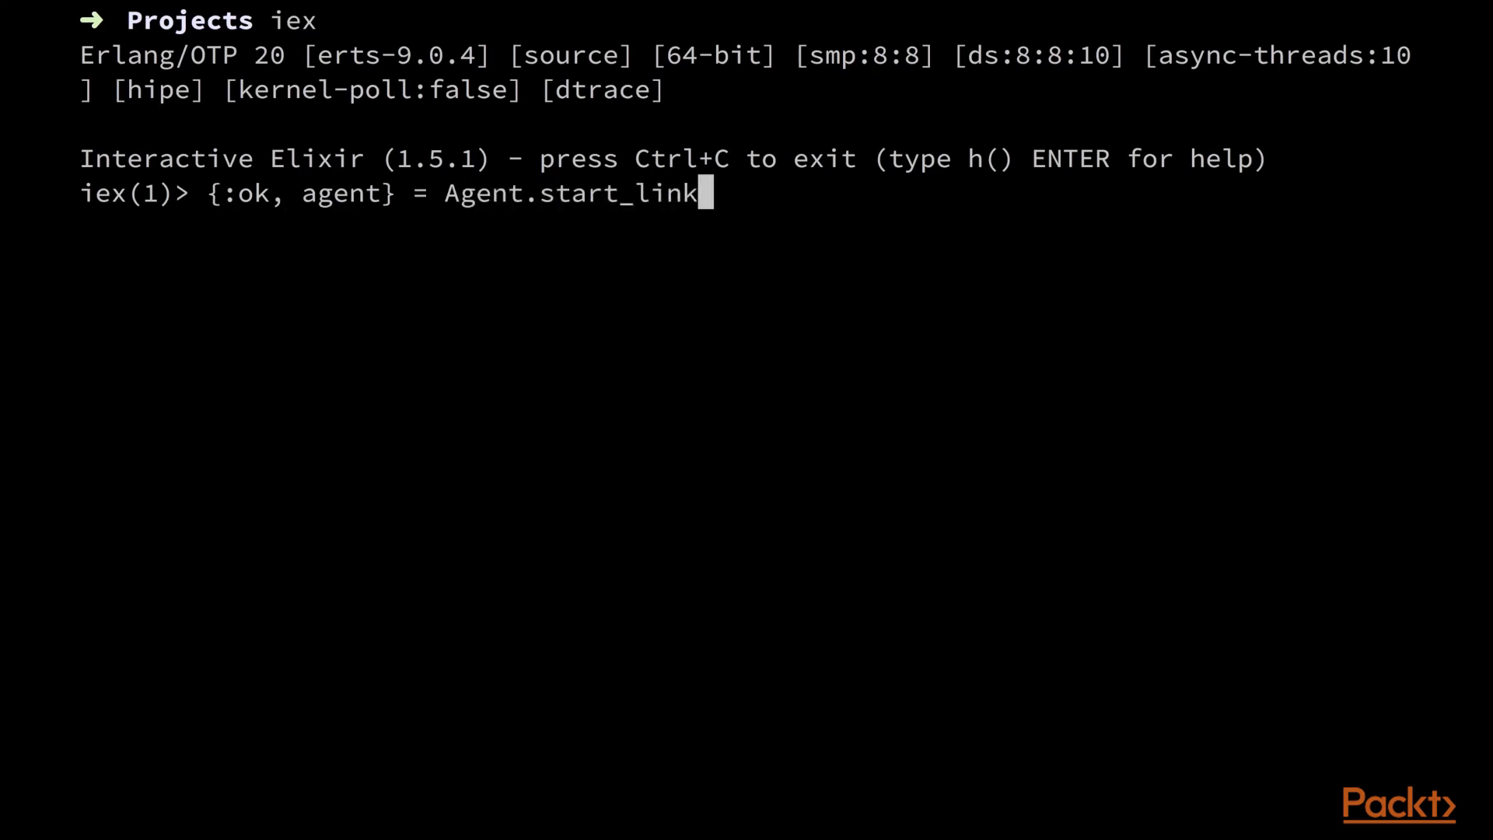
{"action": "type", "text": "(fn ->"}
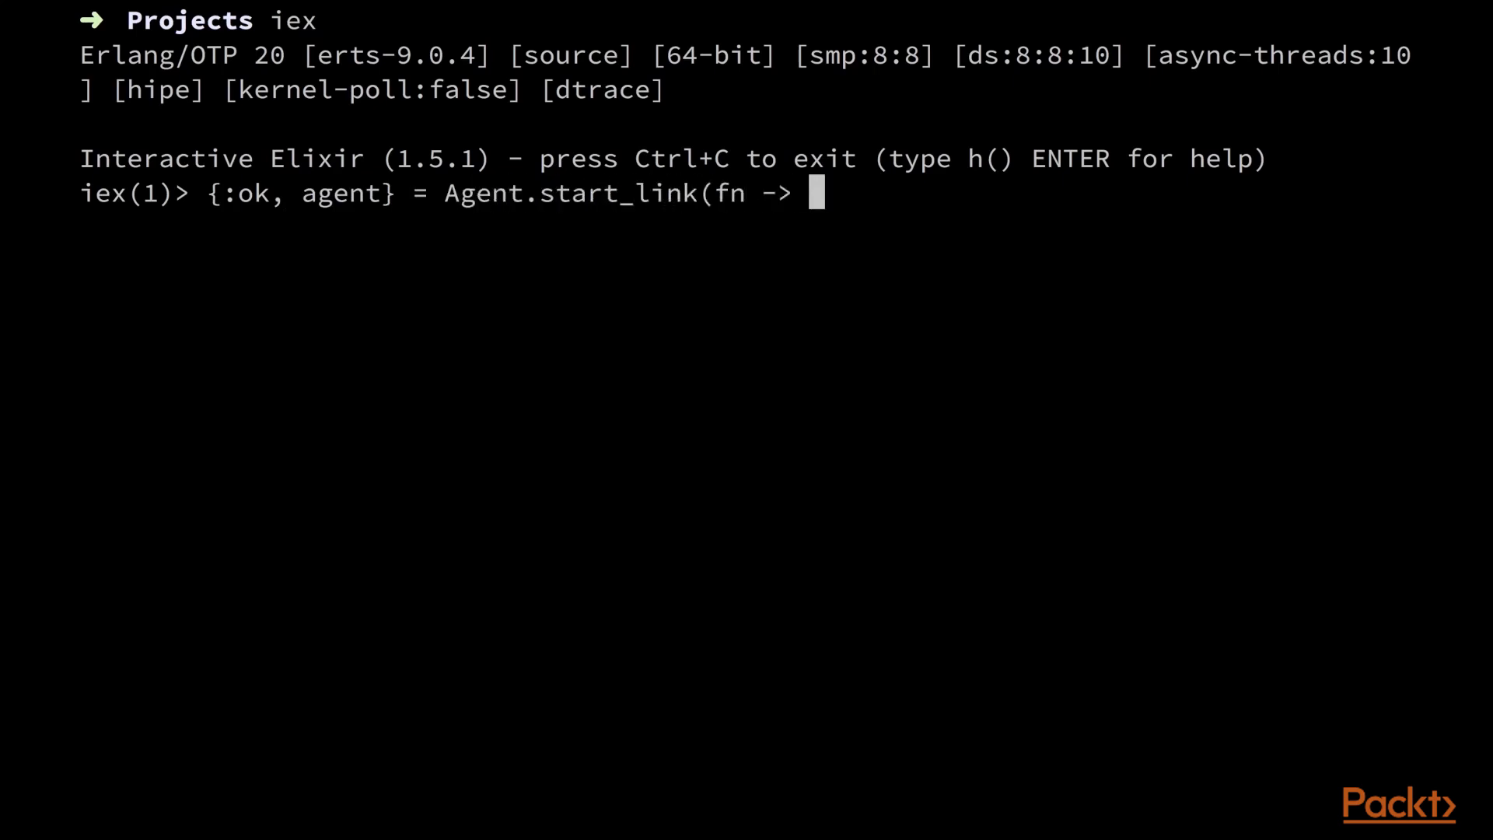
{"action": "type", "text": "[] end)"}
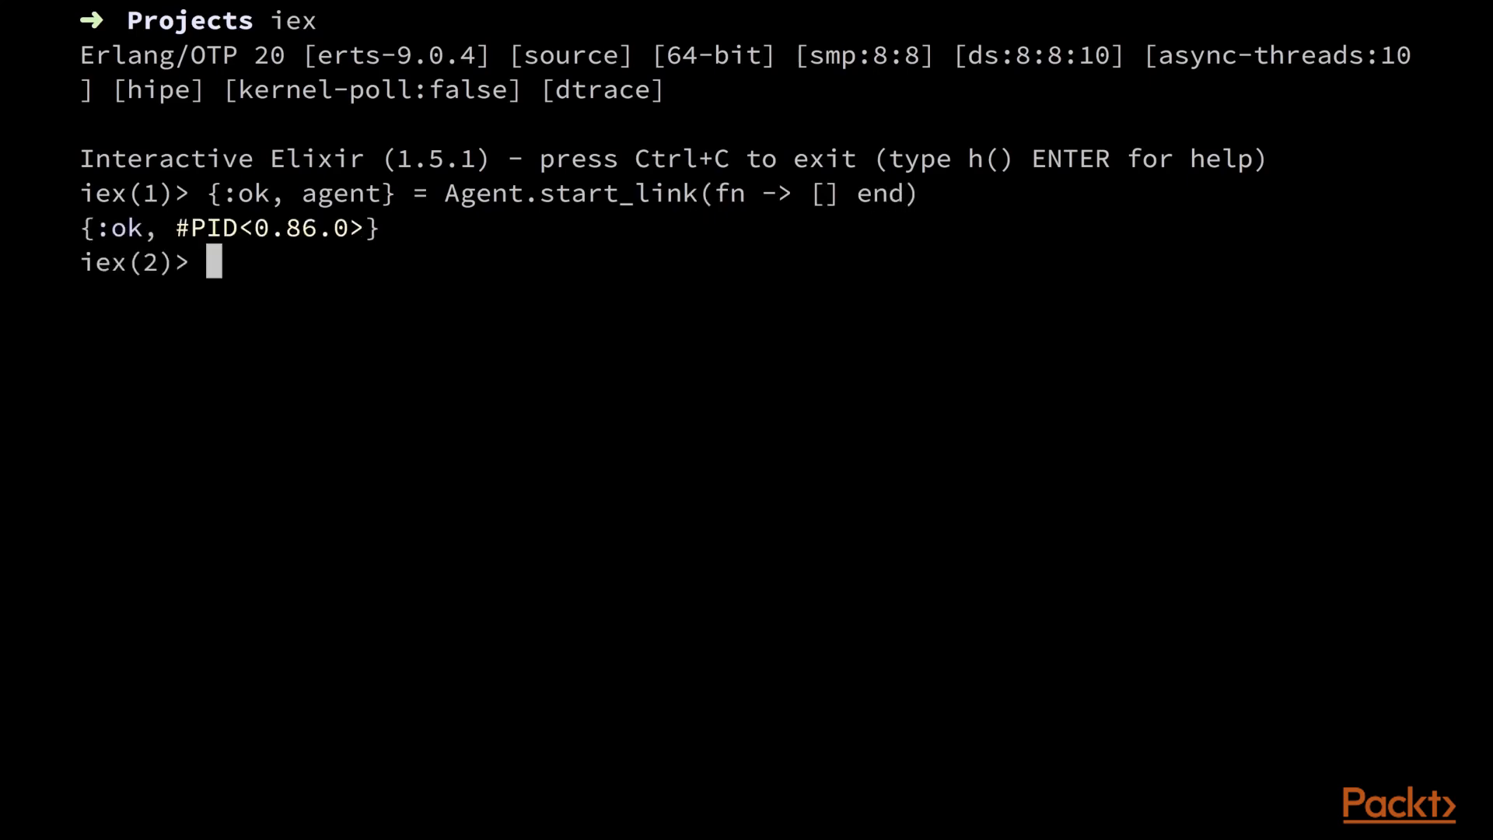
{"action": "type", "text": "state = Agent.g"}
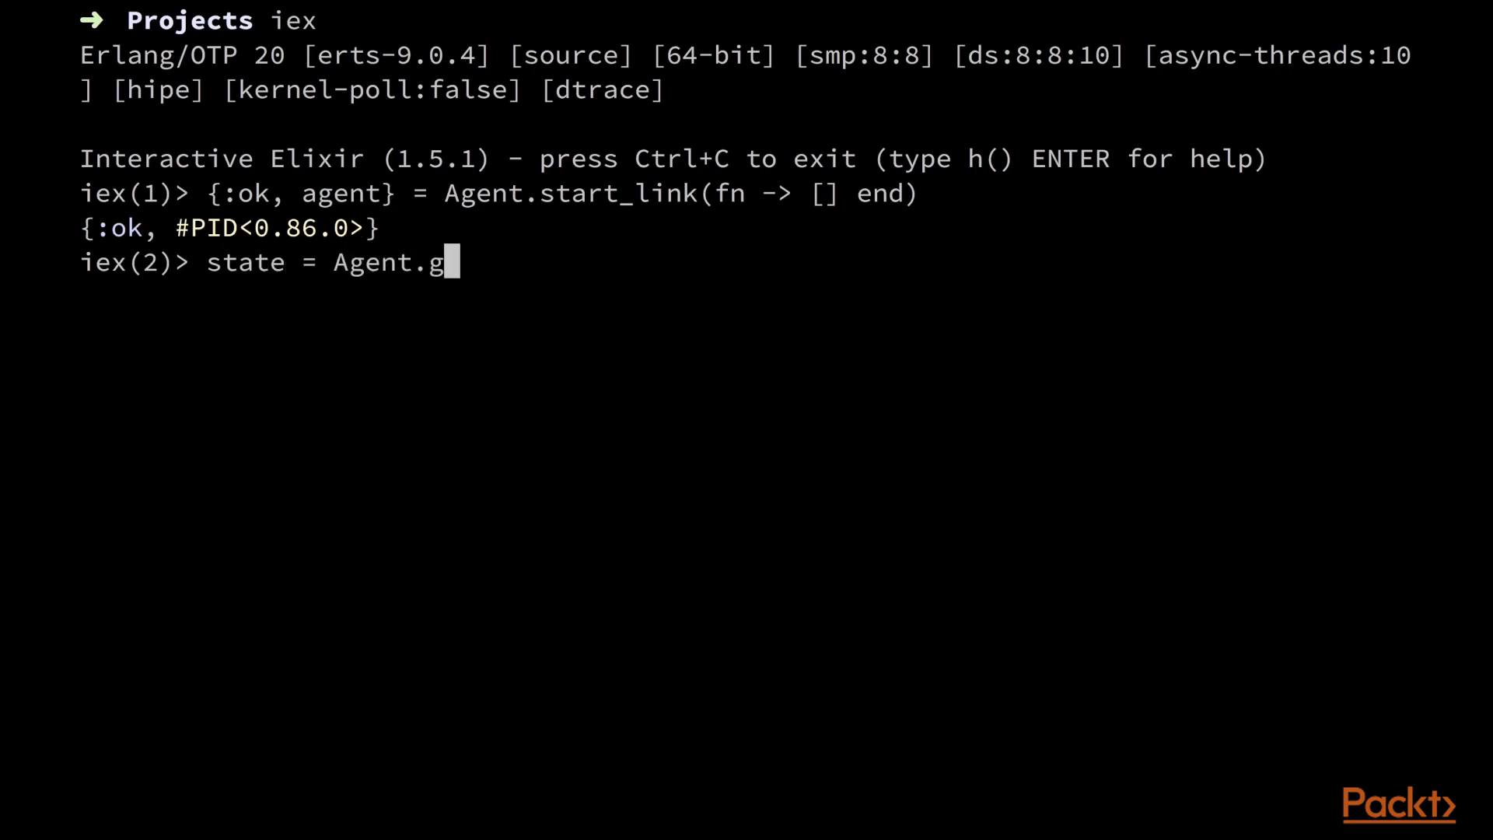
{"action": "type", "text": "et(agent"}
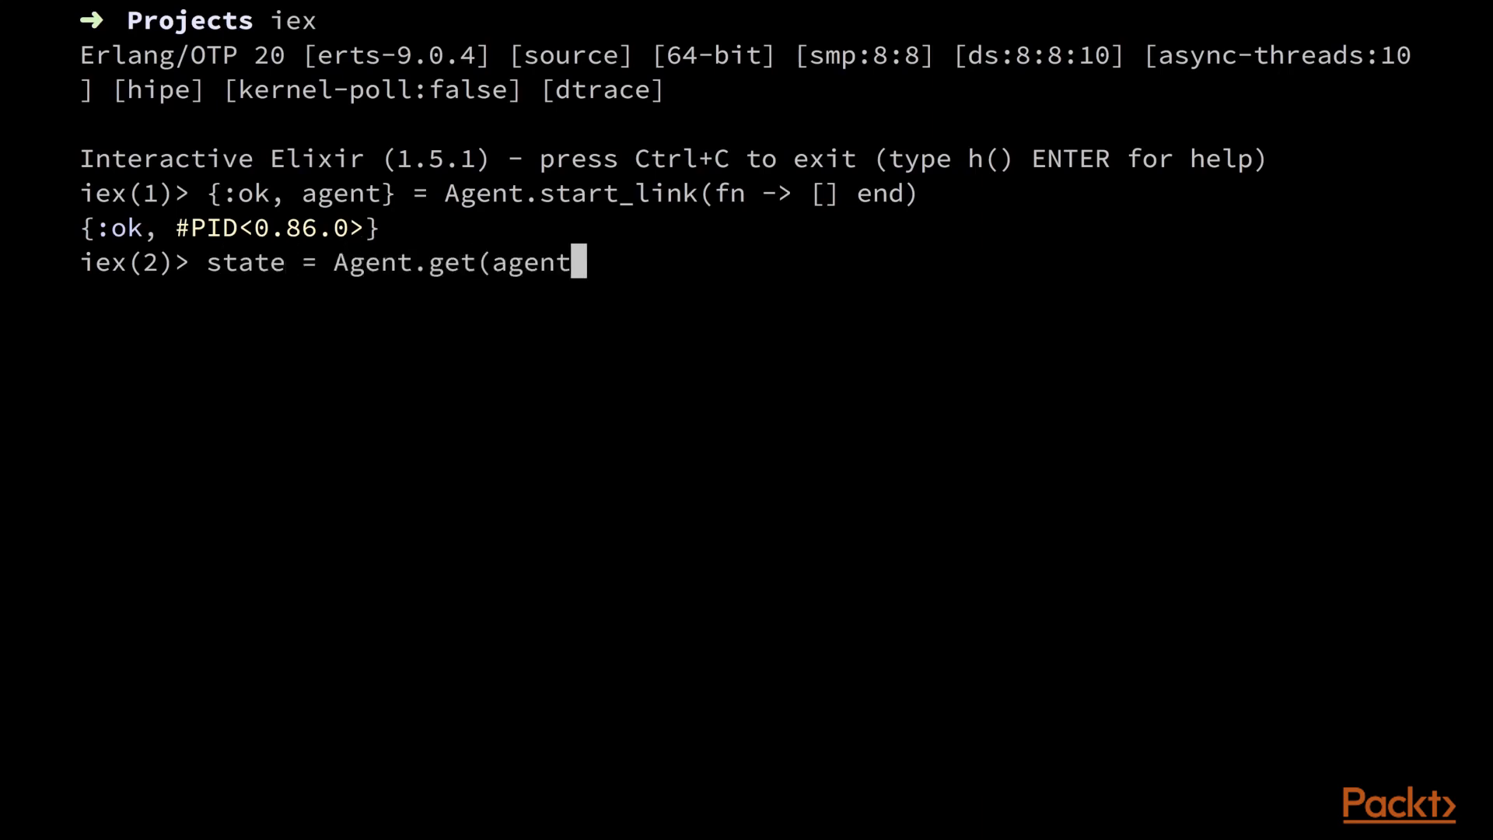
{"action": "type", "text": ", fn state ->"}
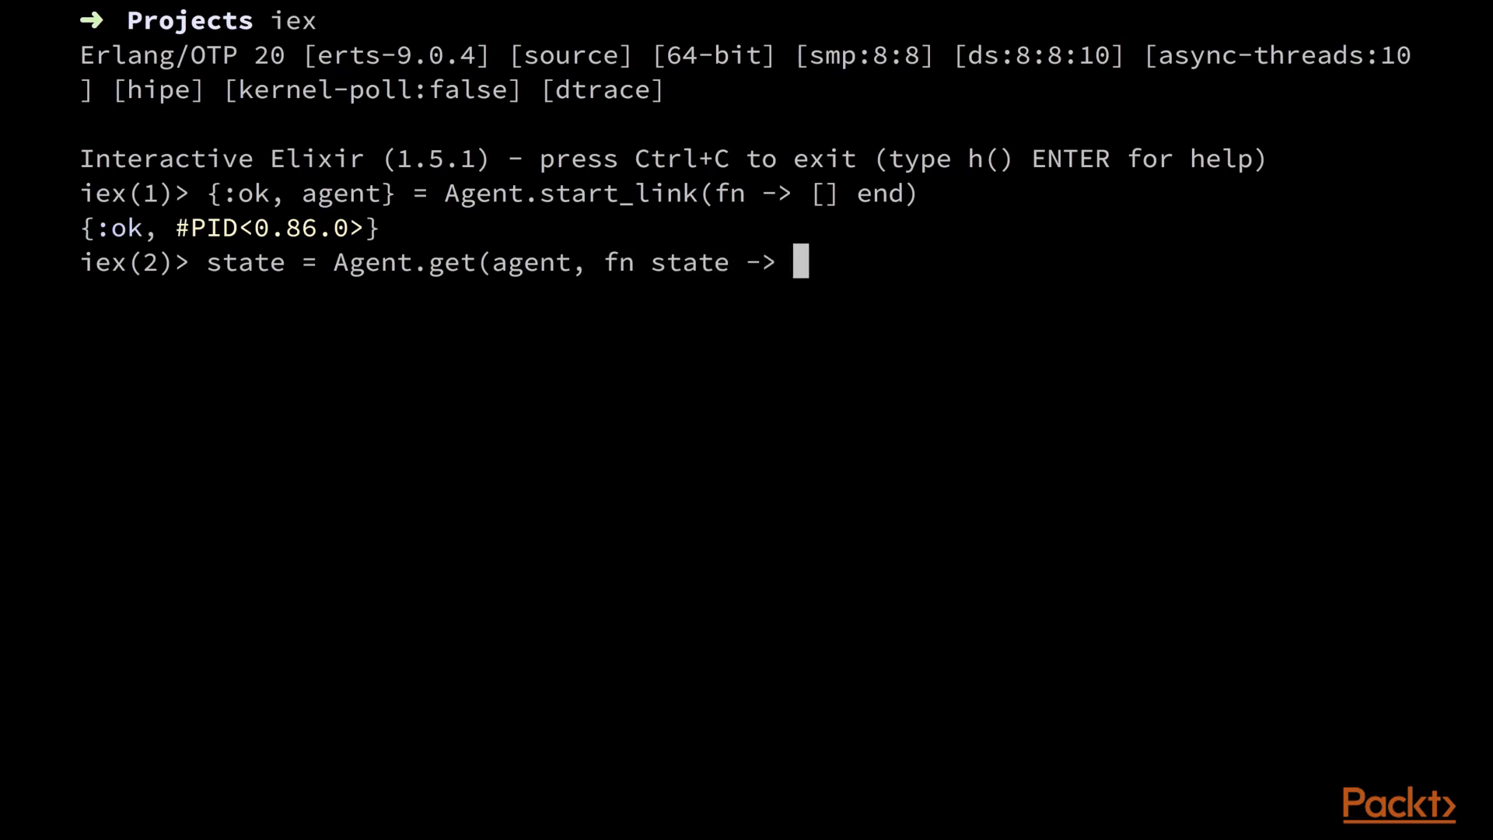
{"action": "type", "text": "state end)"}
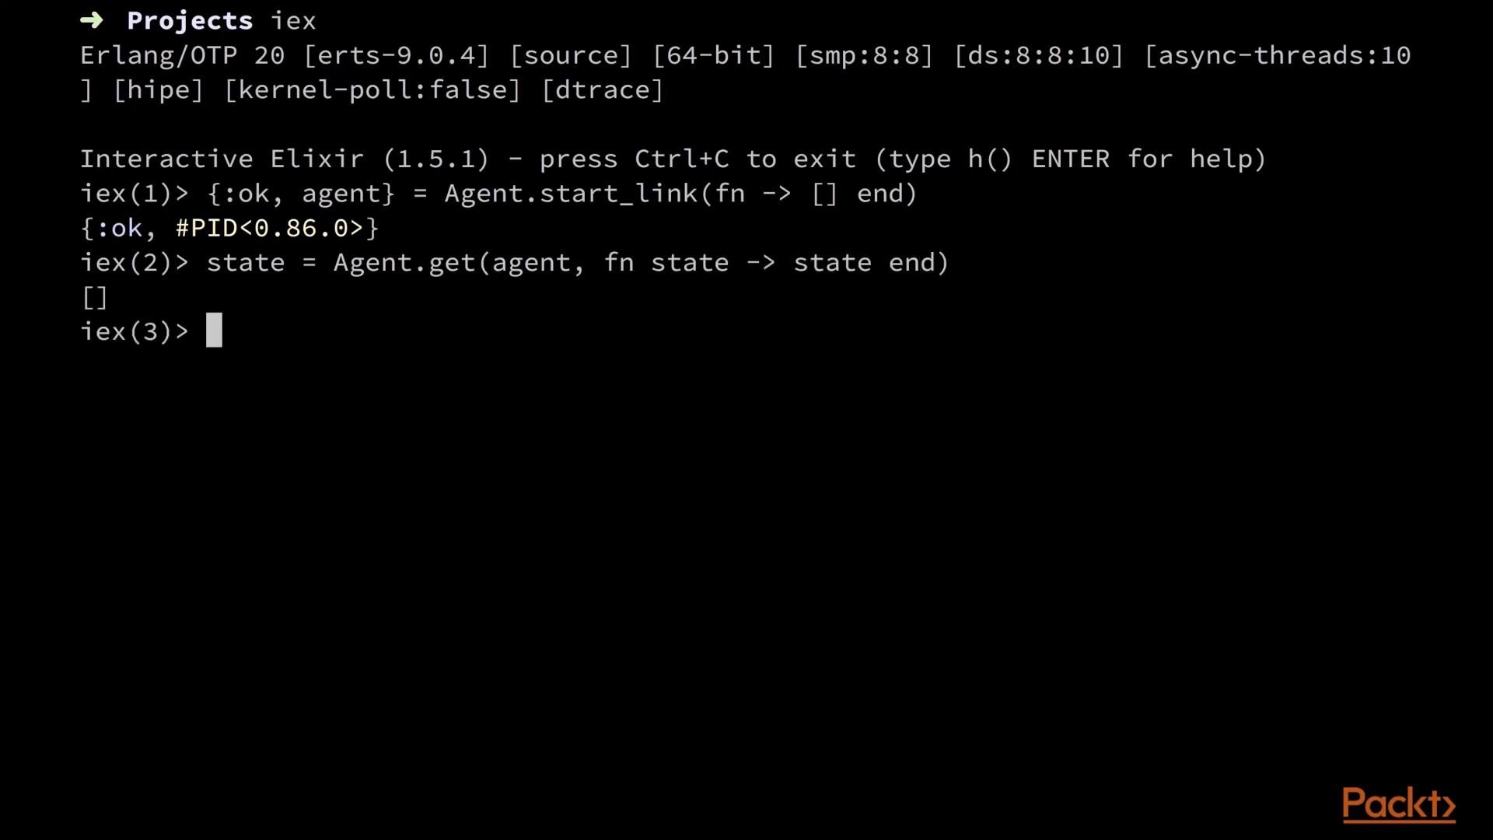
{"action": "type", "text": "A"}
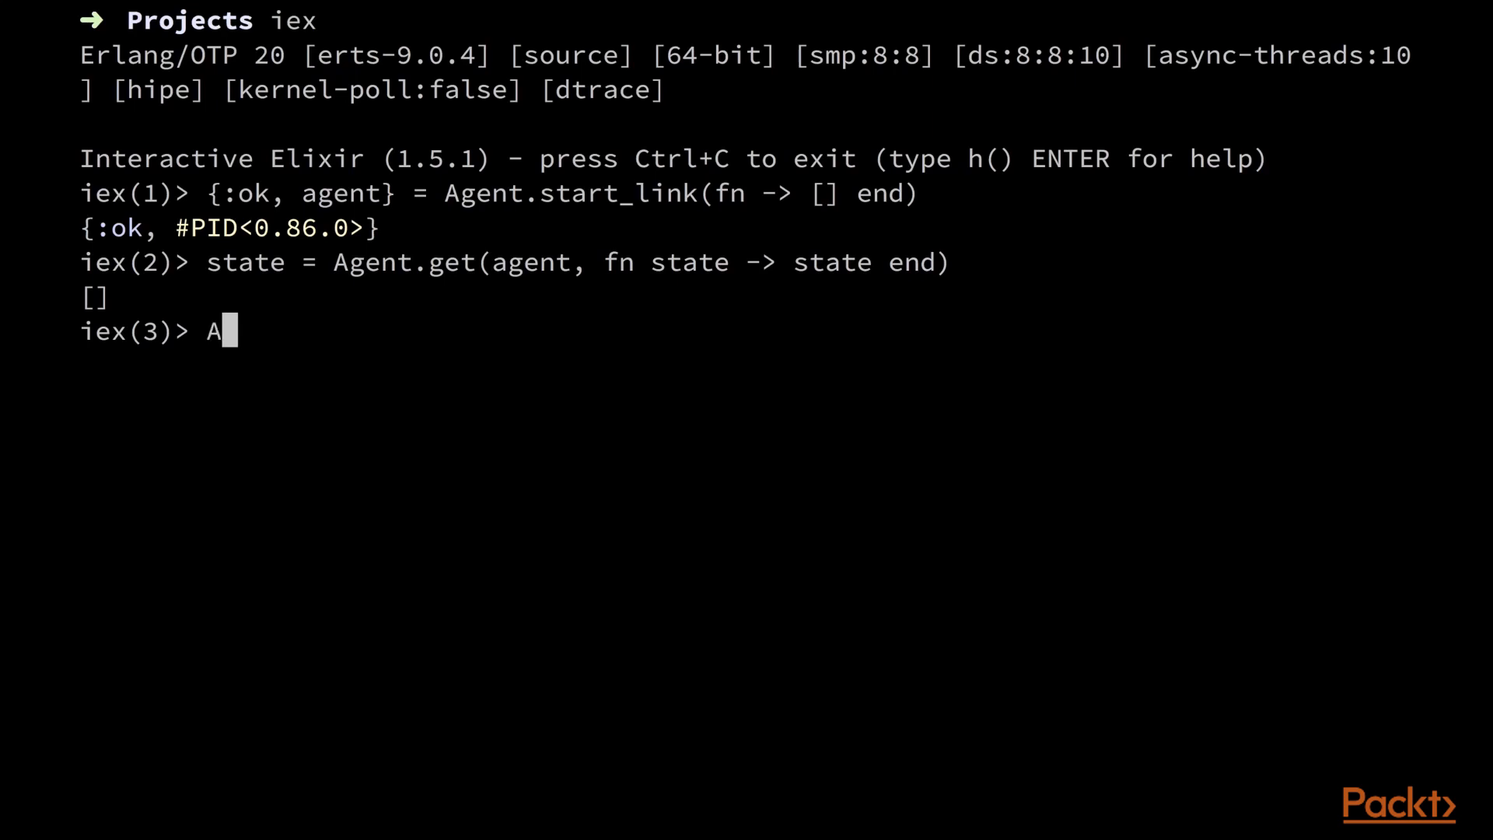
{"action": "type", "text": "gent.update(age"}
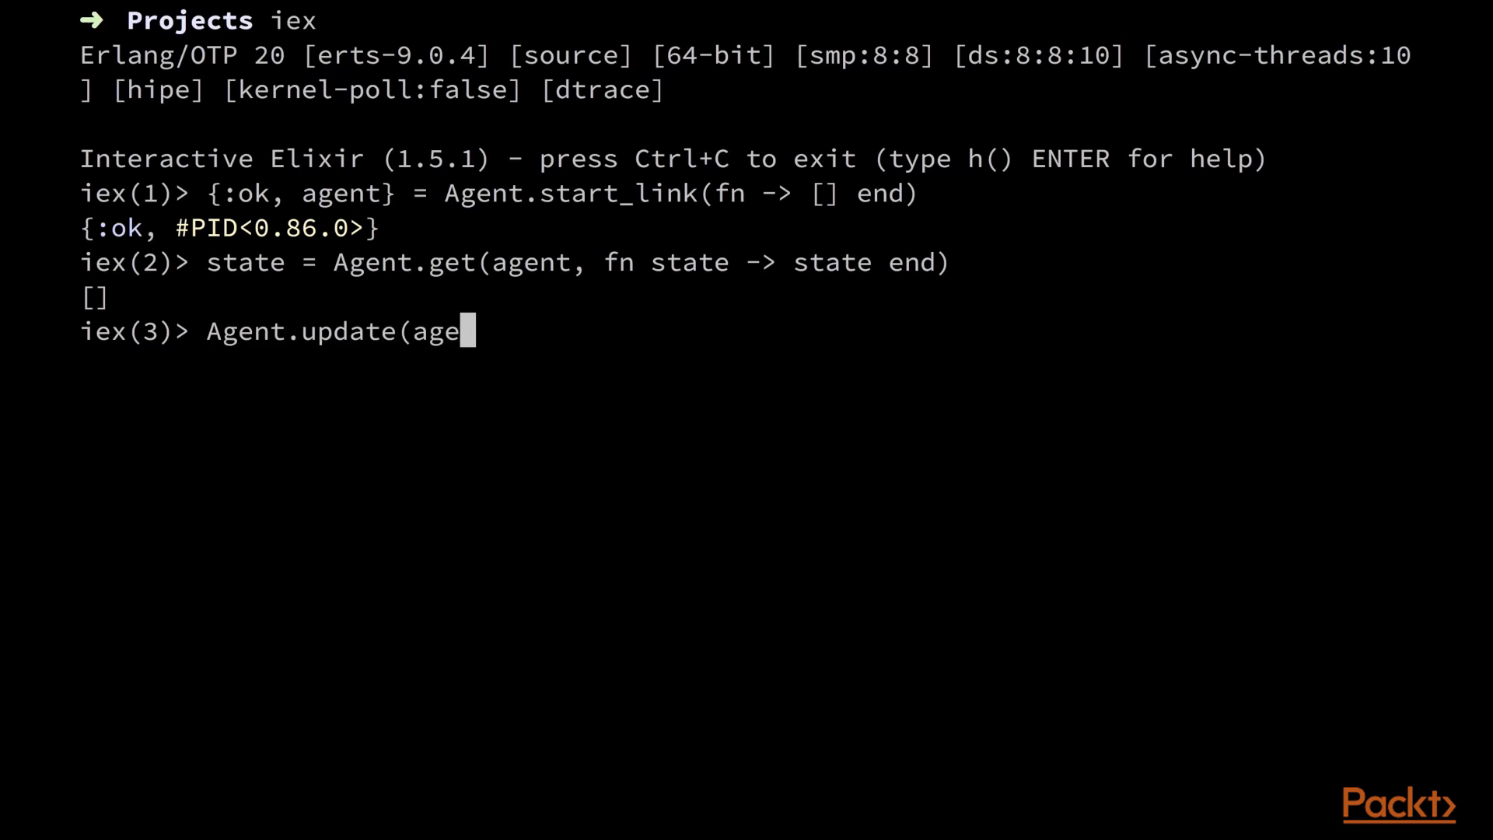
{"action": "type", "text": "nt, fn st"}
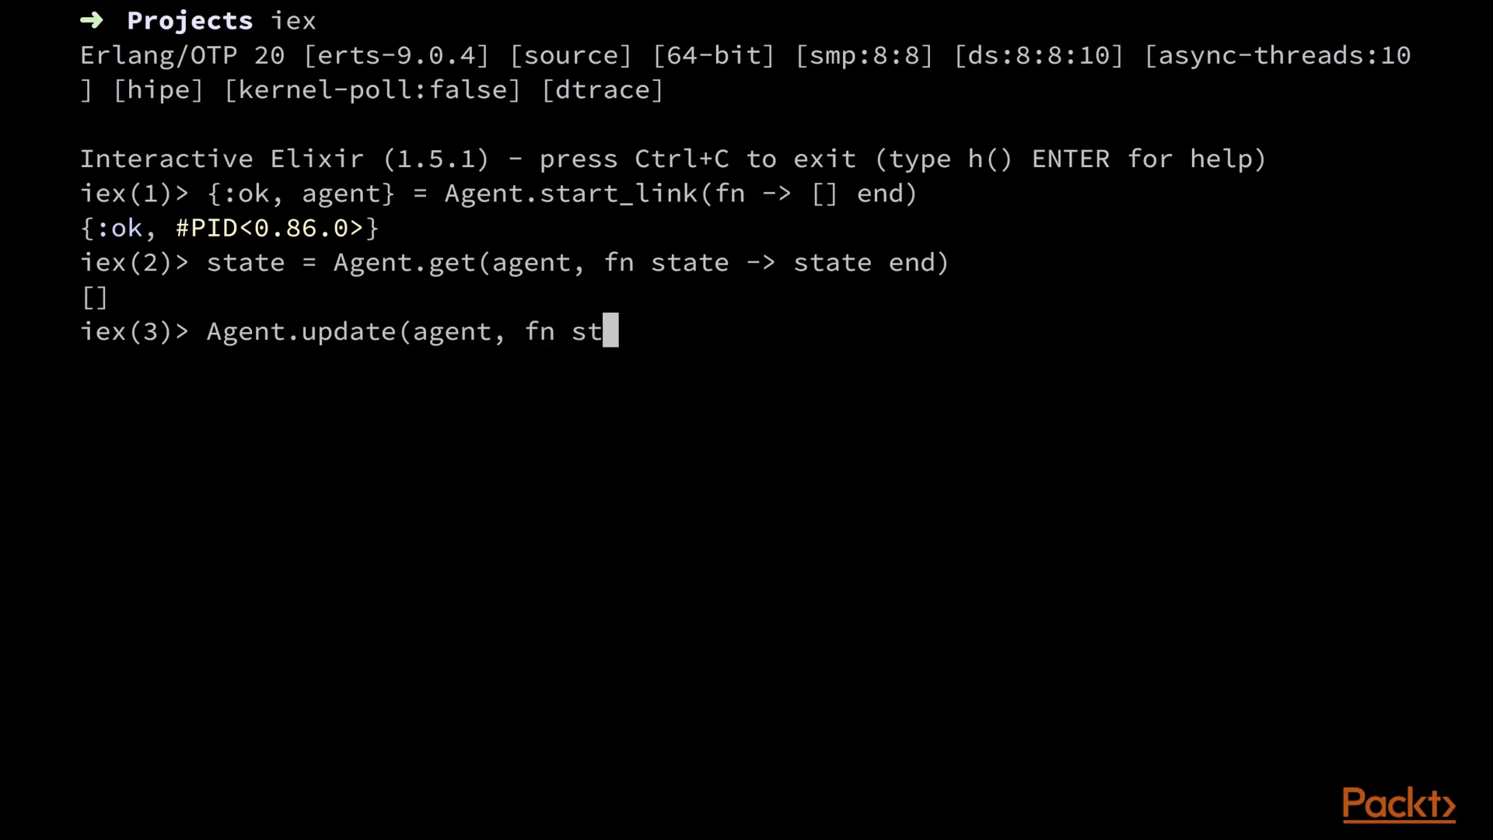
{"action": "type", "text": "ate -> [\"hello\""}
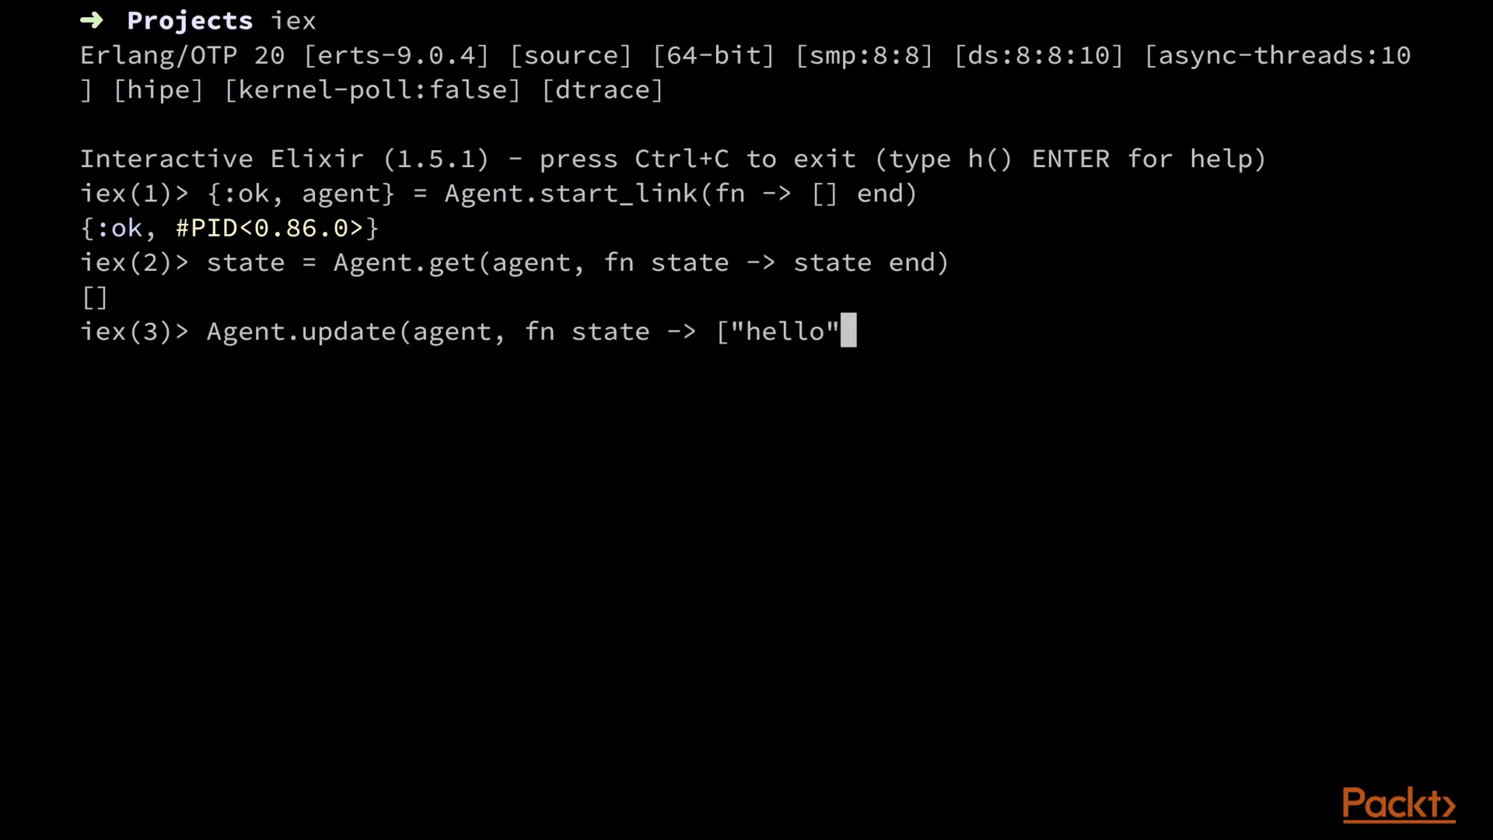
{"action": "type", "text": "| state]"}
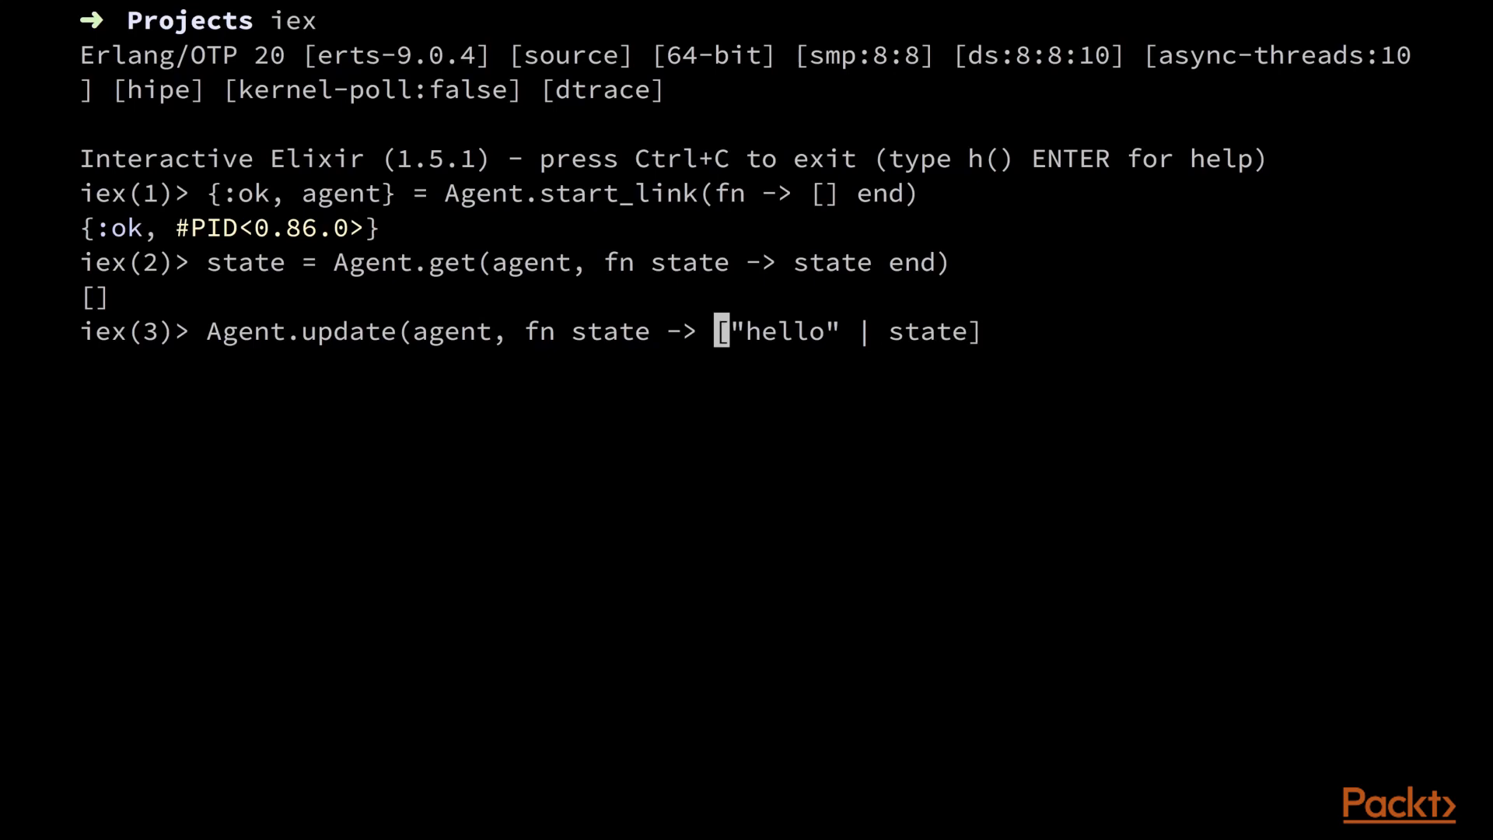
{"action": "type", "text": "end"}
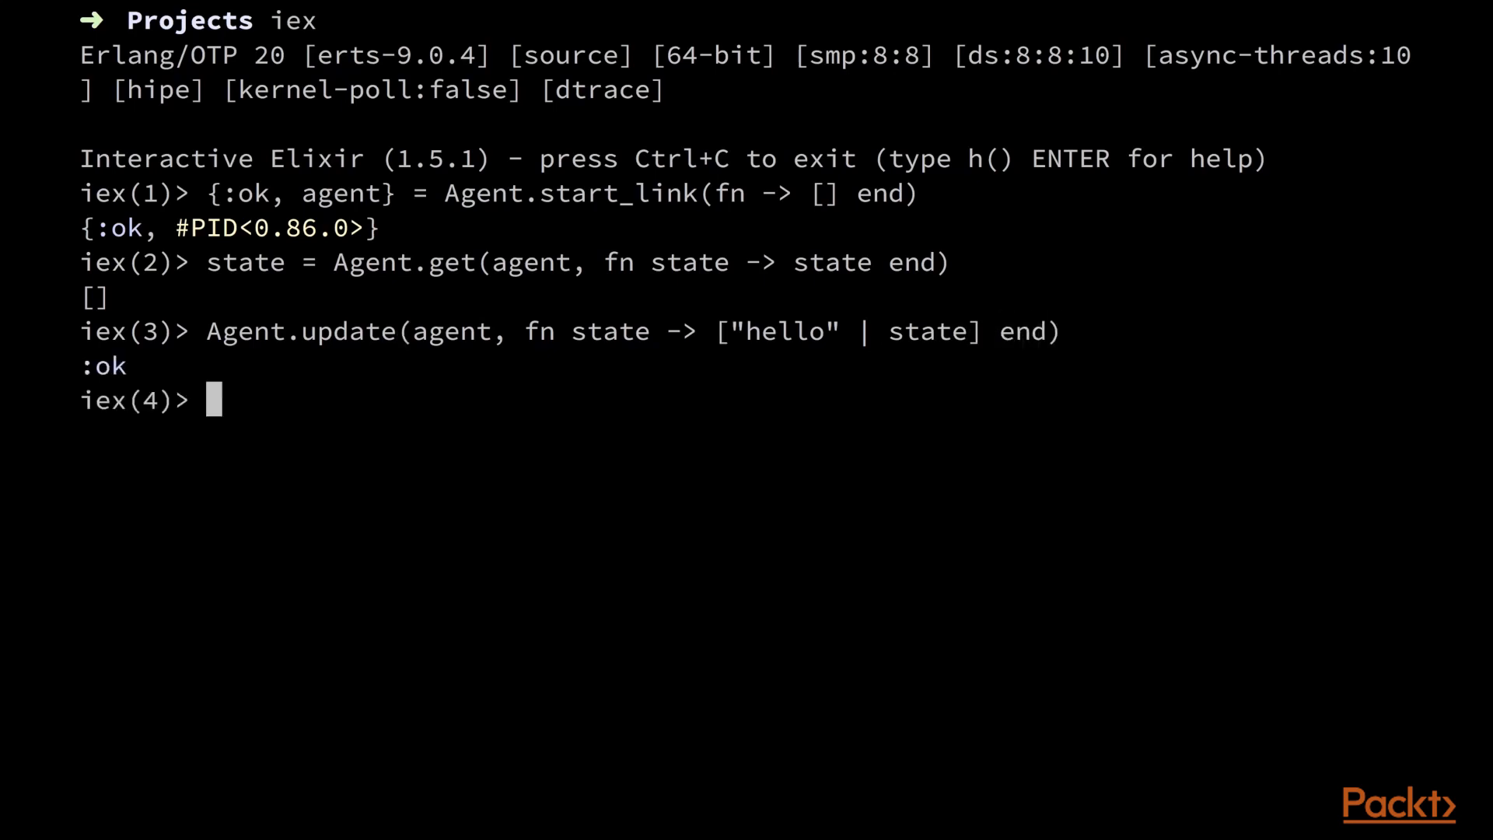
{"action": "type", "text": "state = Agent.get(agent, fn state -> state end)"}
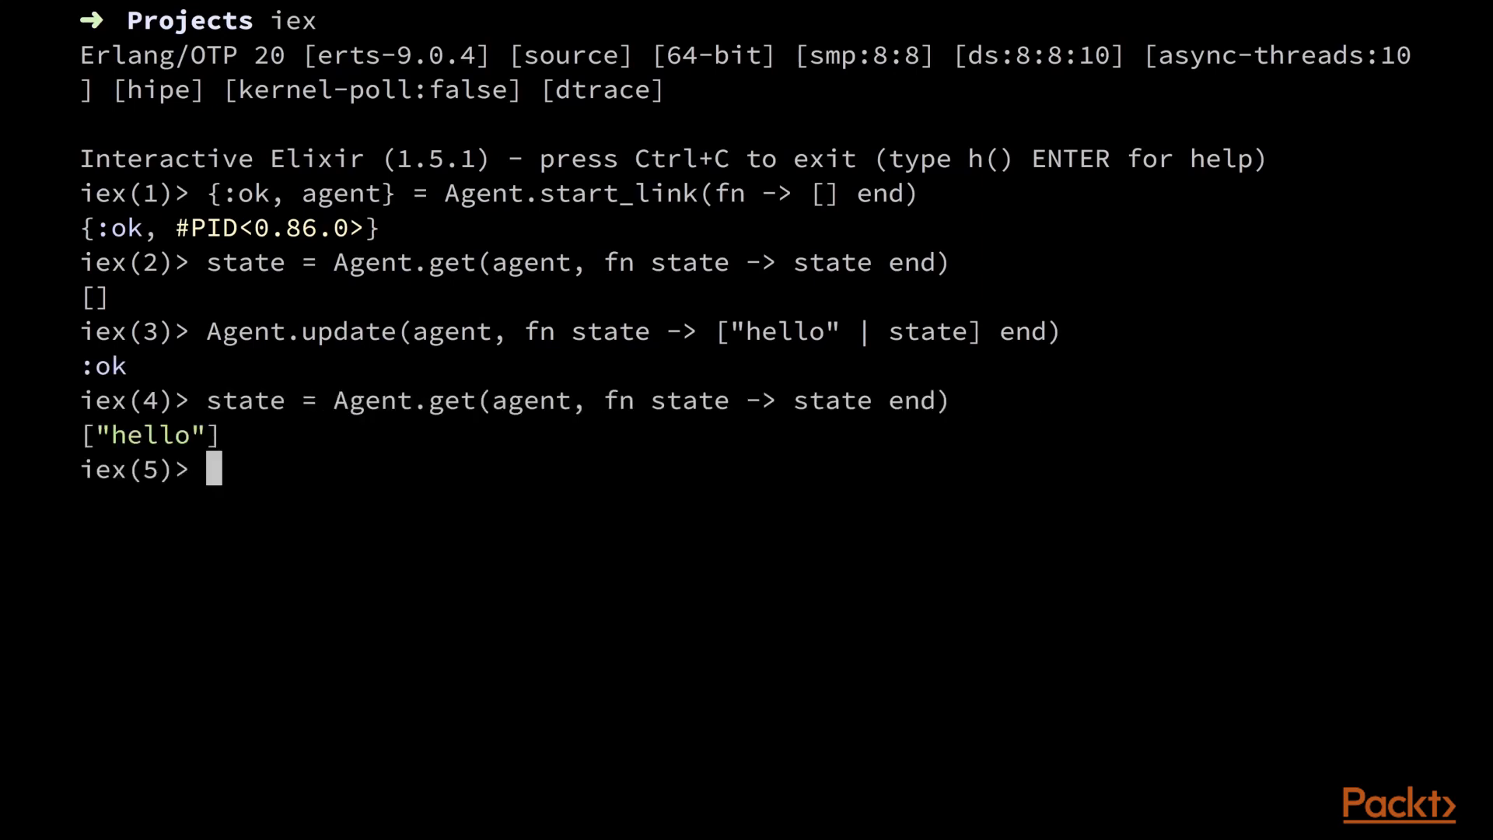
{"action": "type", "text": "state = Agent.get(agent, fn state -> state end)"}
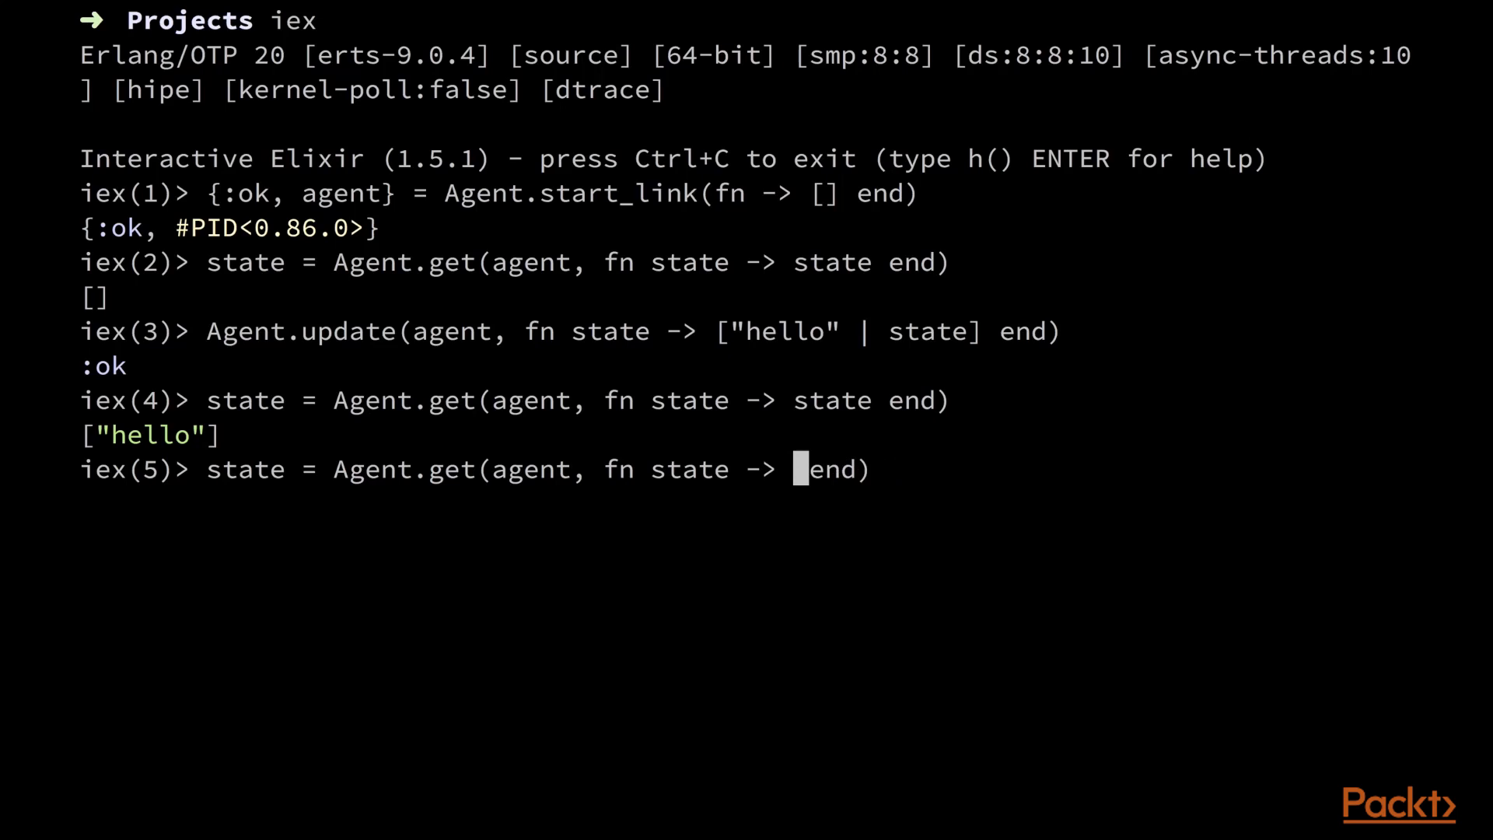
{"action": "type", "text": "Enum.at("}
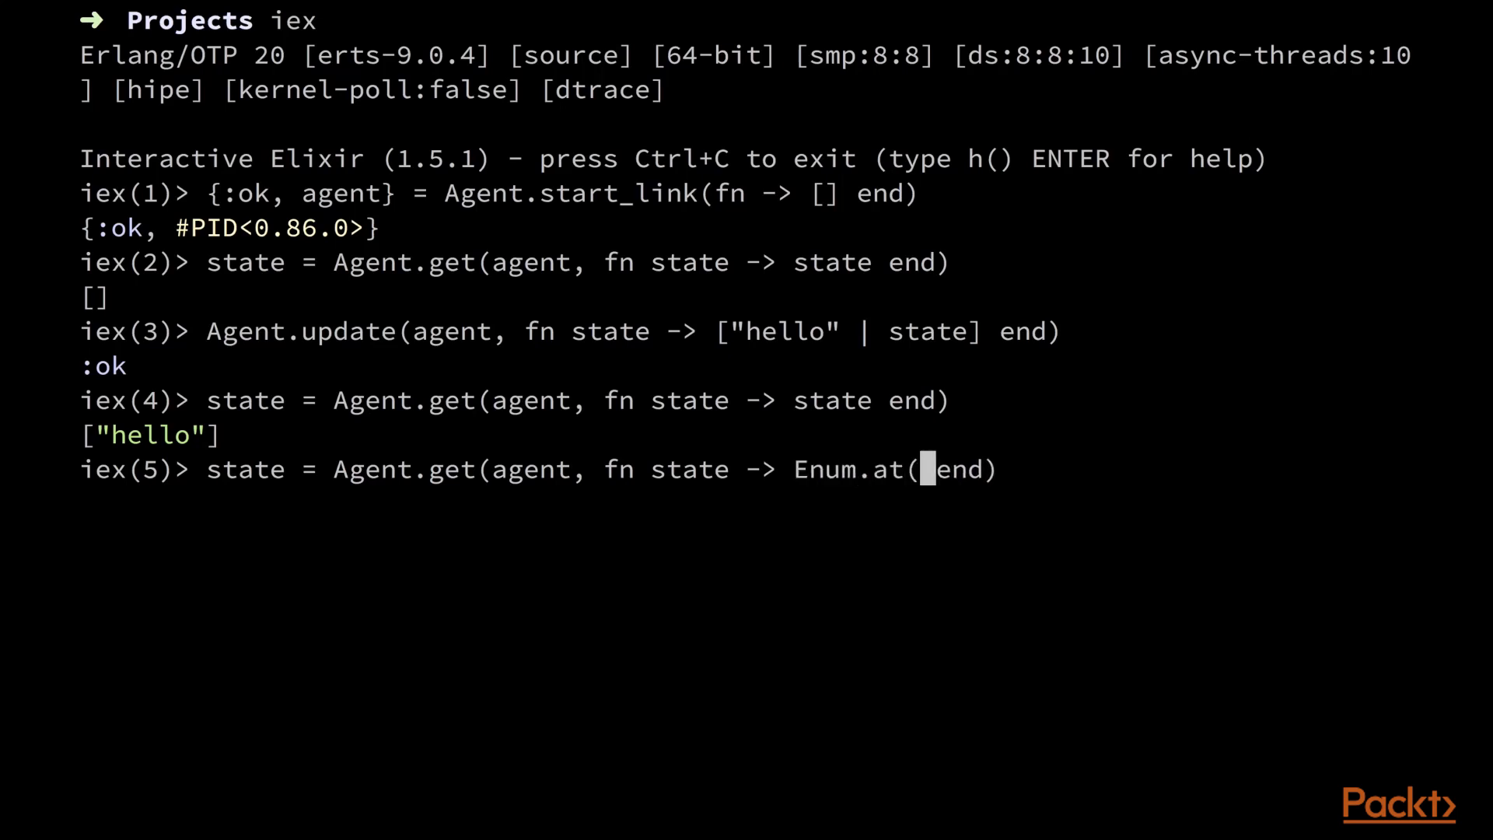
{"action": "type", "text": "state, 0) |>"}
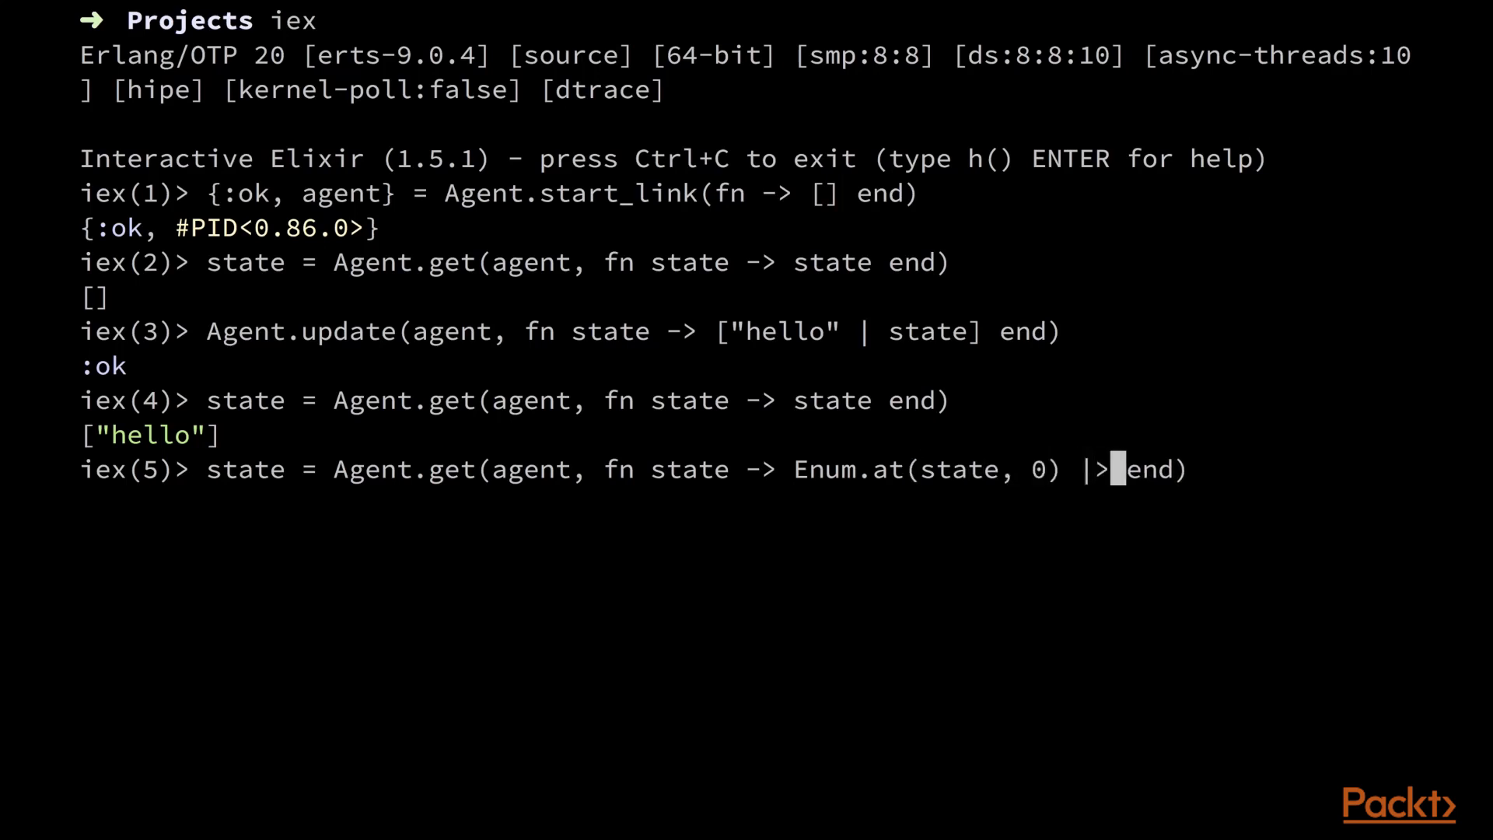
{"action": "type", "text": "String.up"}
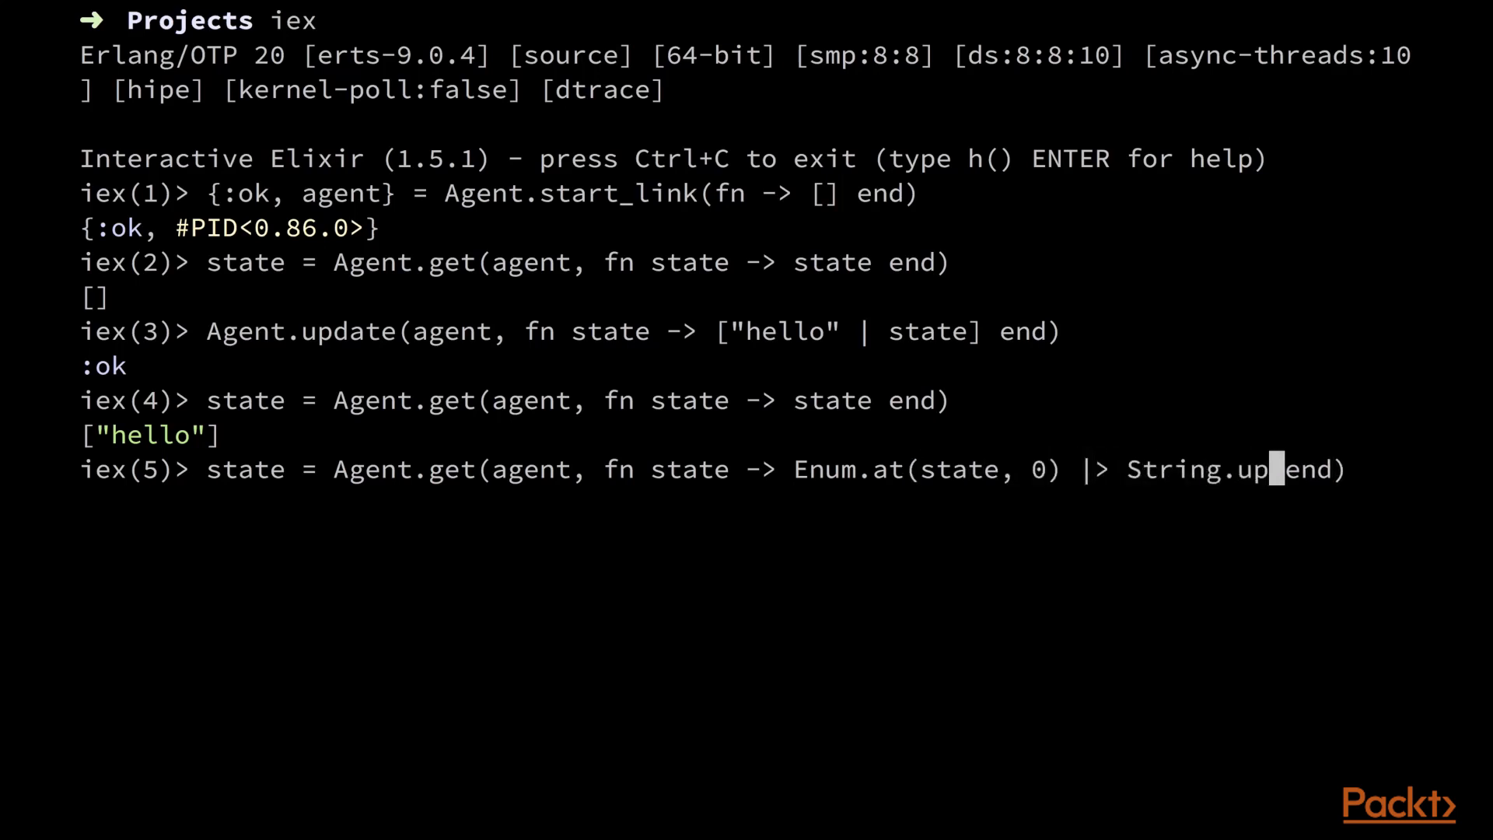
{"action": "type", "text": "case()"}
{"action": "type", "text": "state ="}
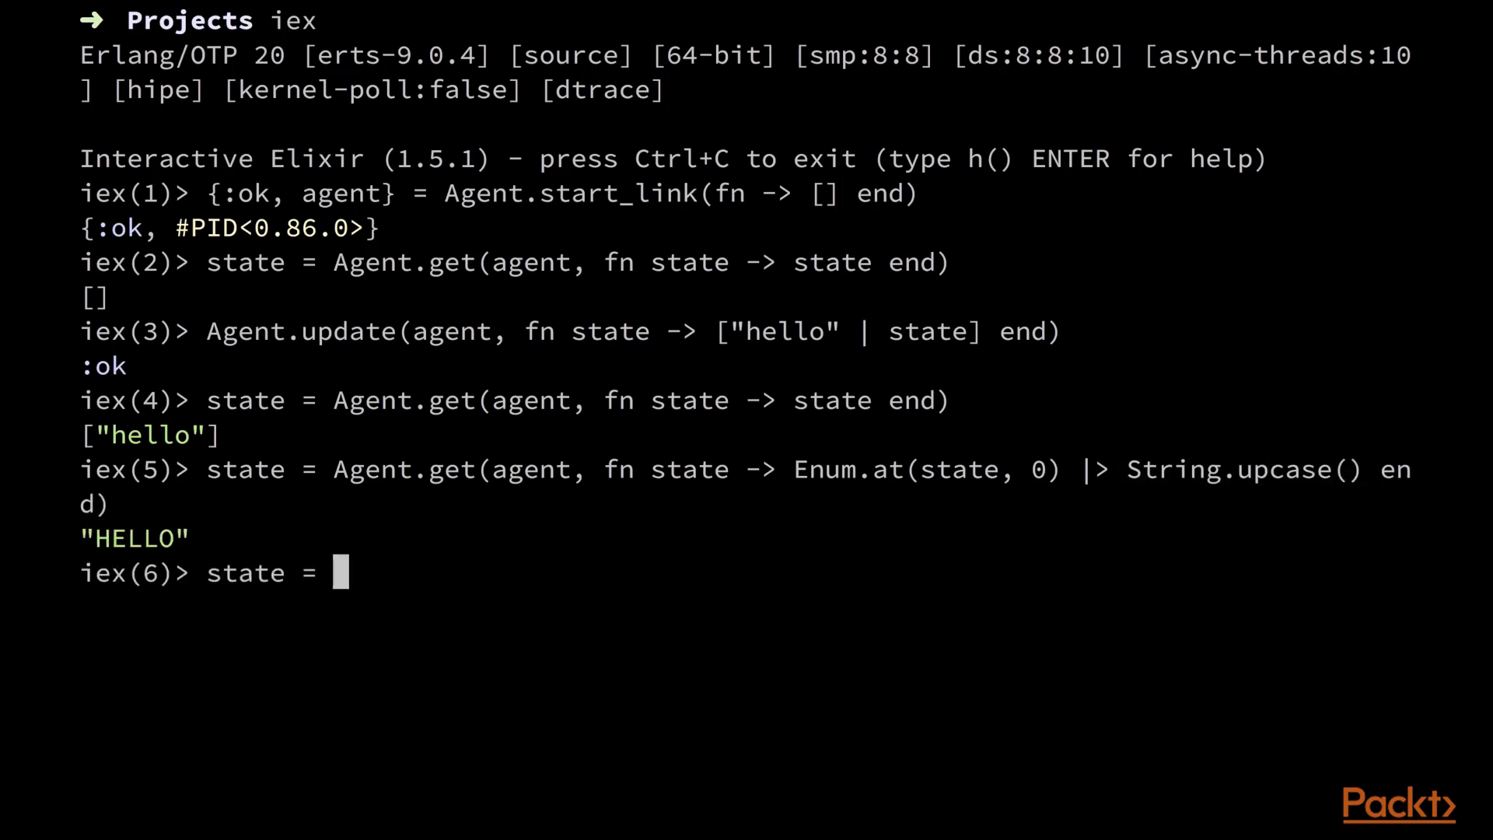
{"action": "type", "text": "Agent.get_an"}
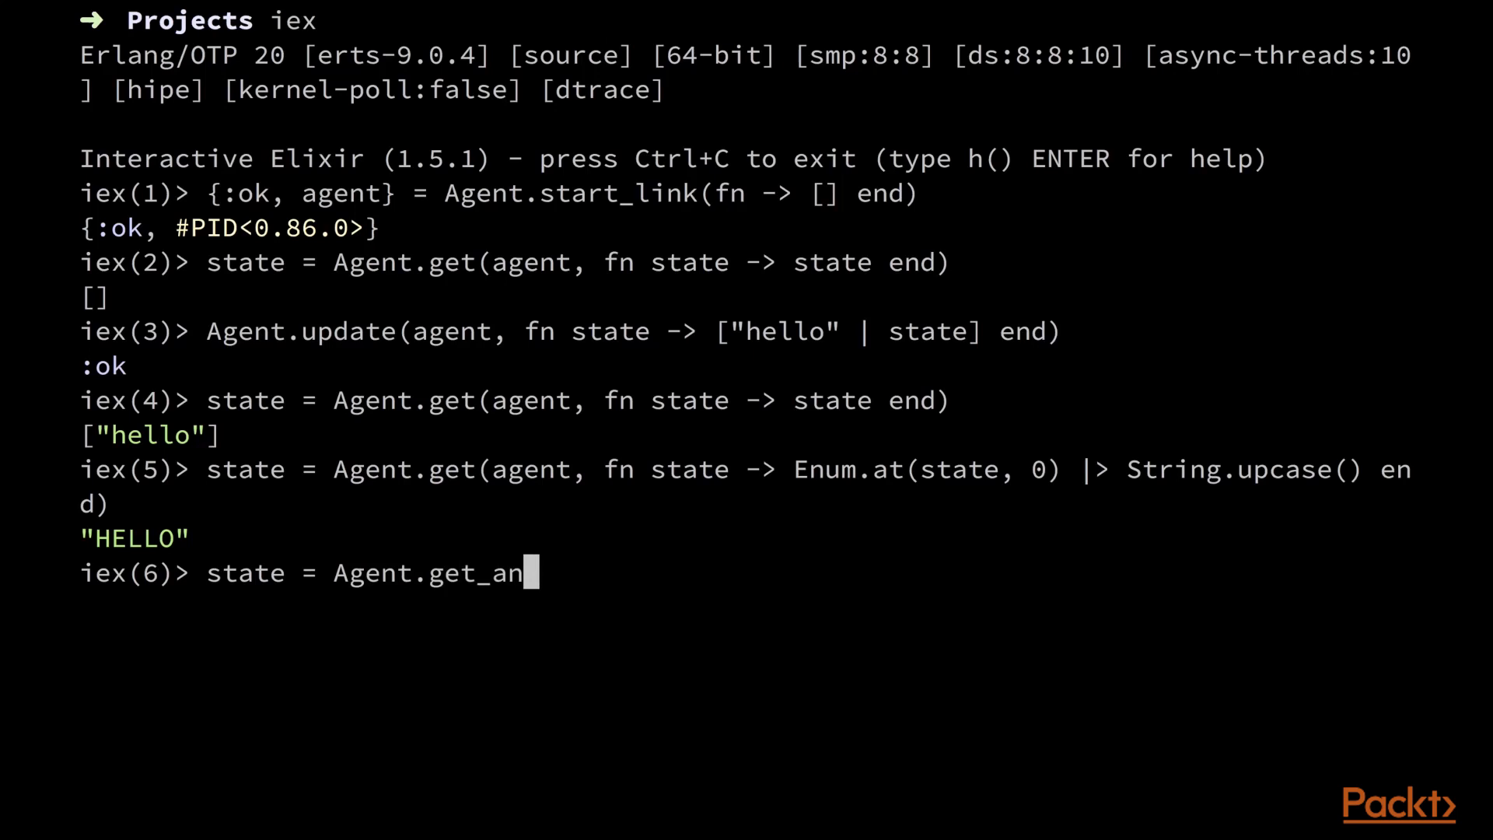
{"action": "type", "text": "d_update("}
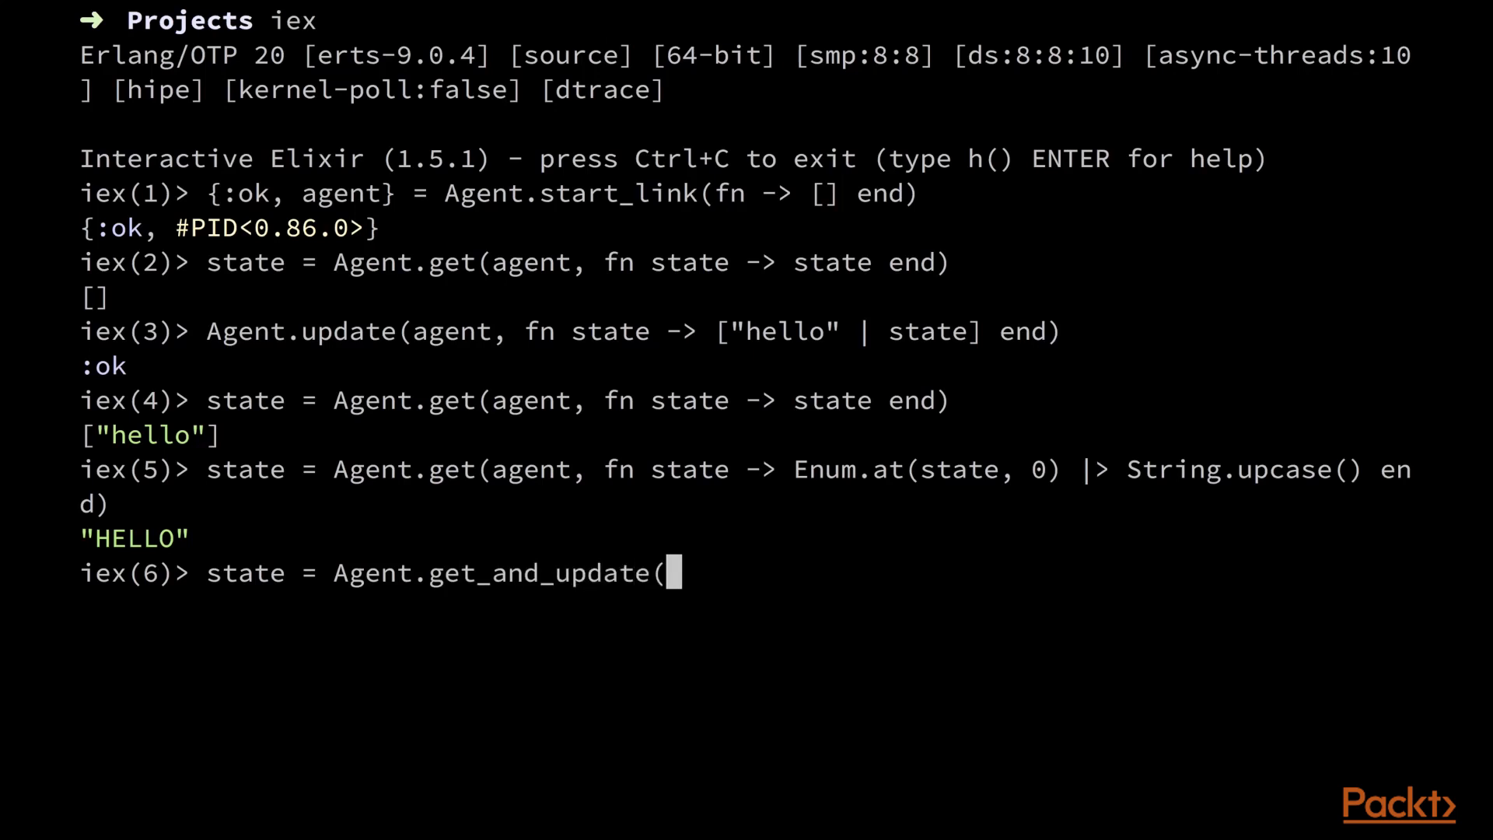
{"action": "type", "text": "agent,"}
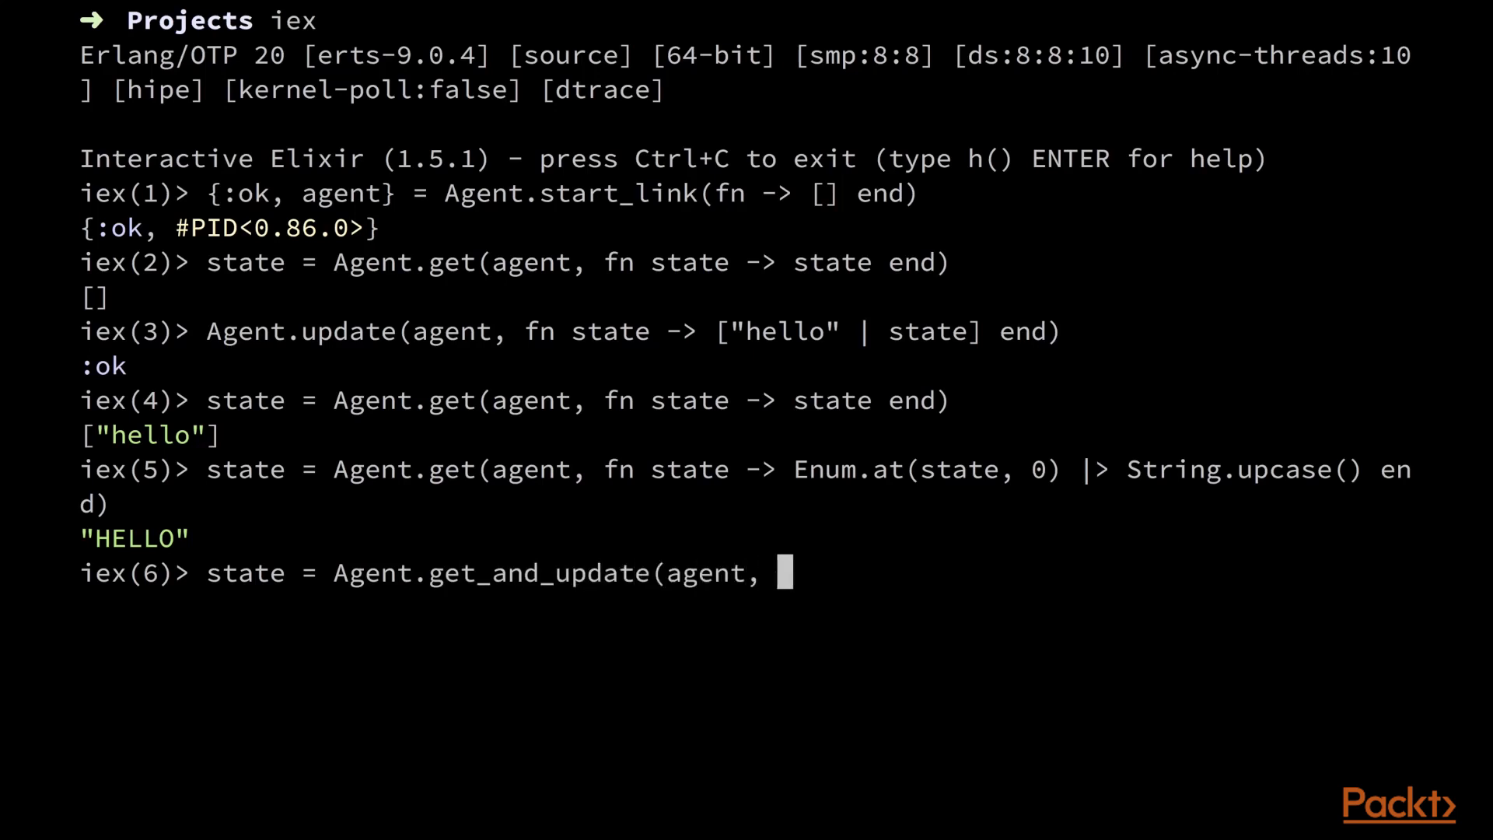
{"action": "type", "text": "fn"}
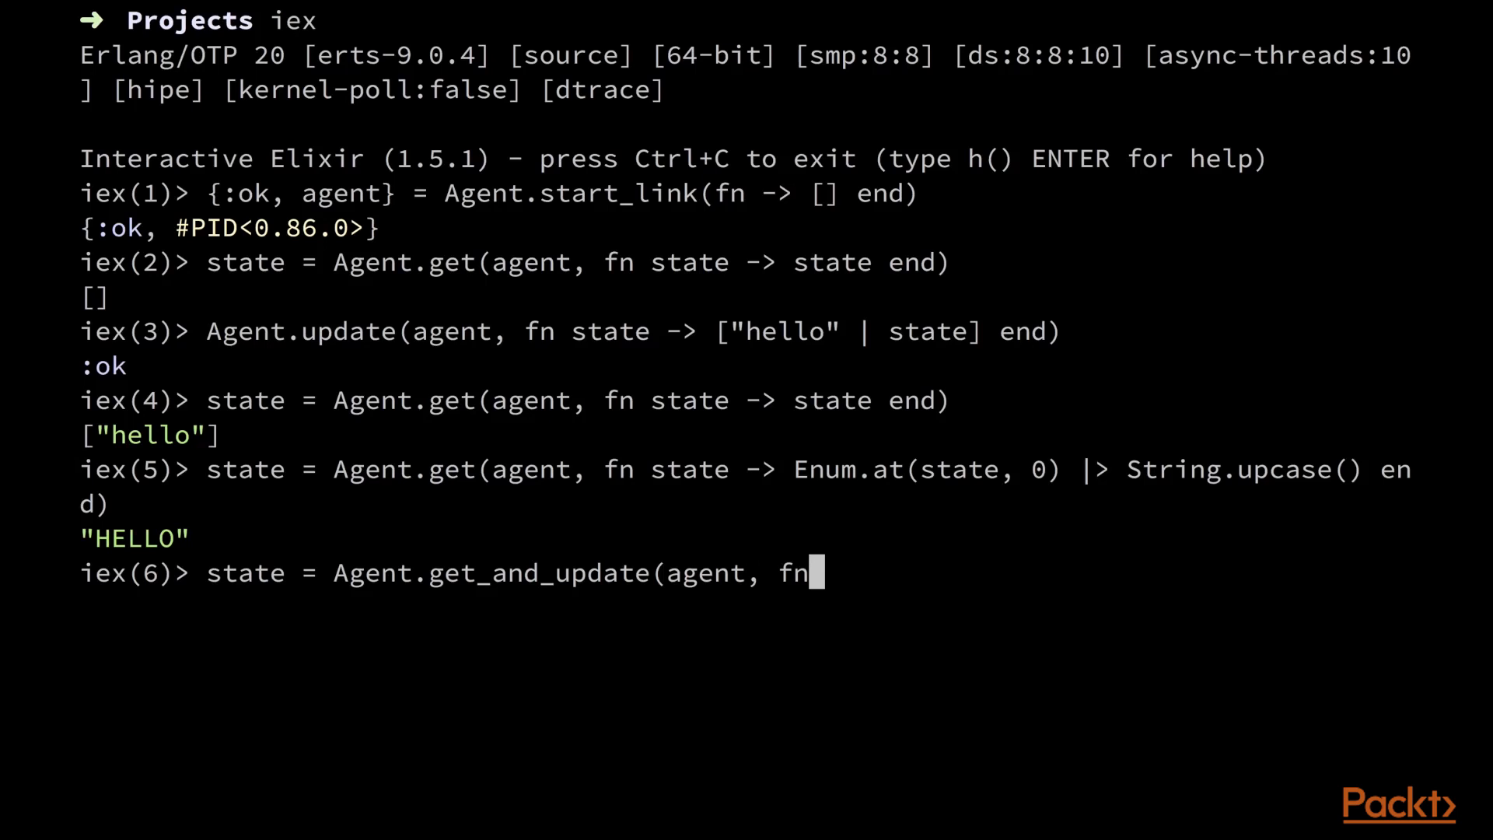
{"action": "type", "text": "state -> {"}
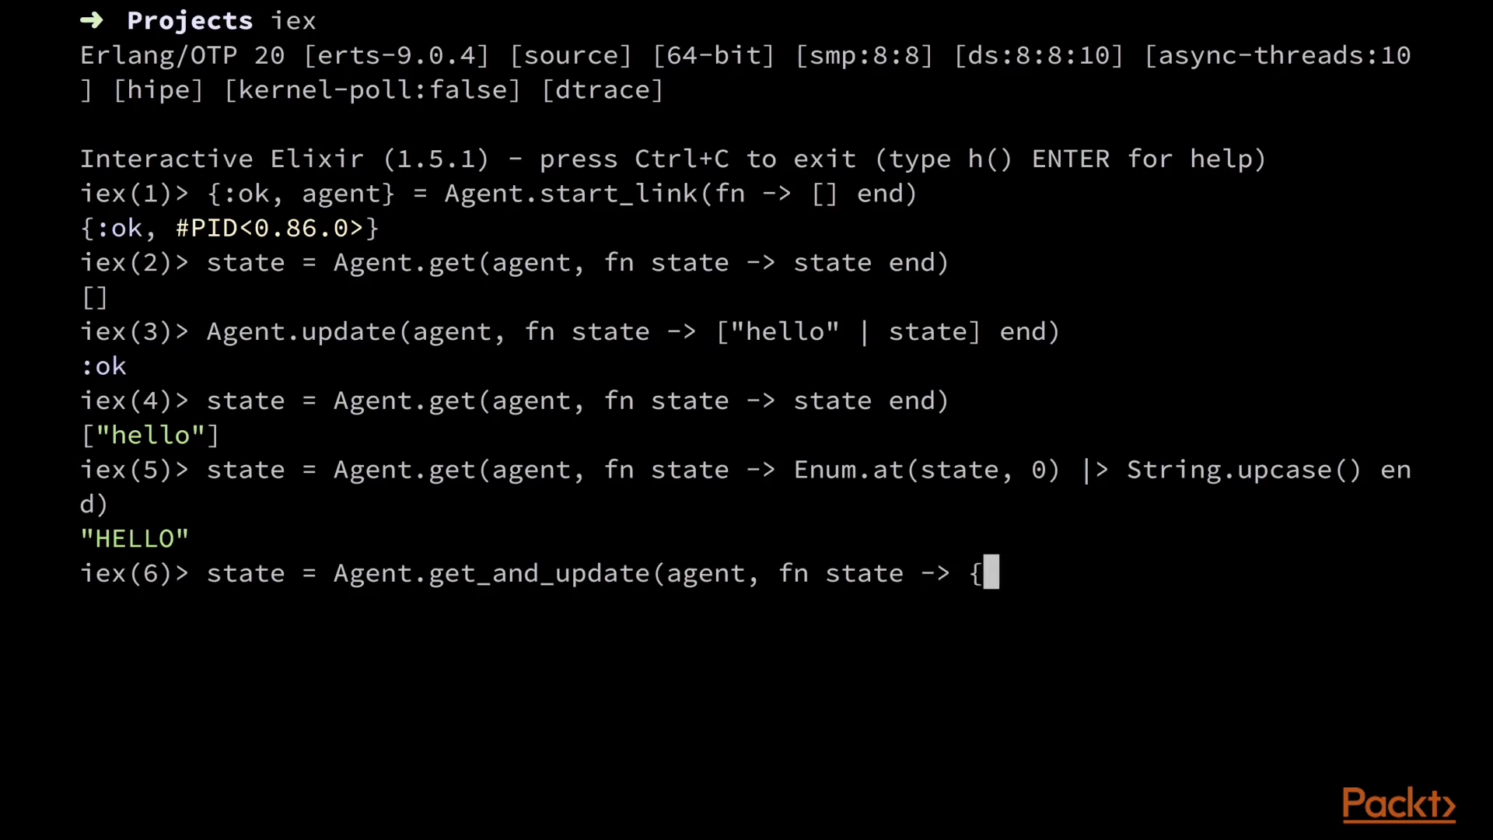
{"action": "type", "text": "Enu"}
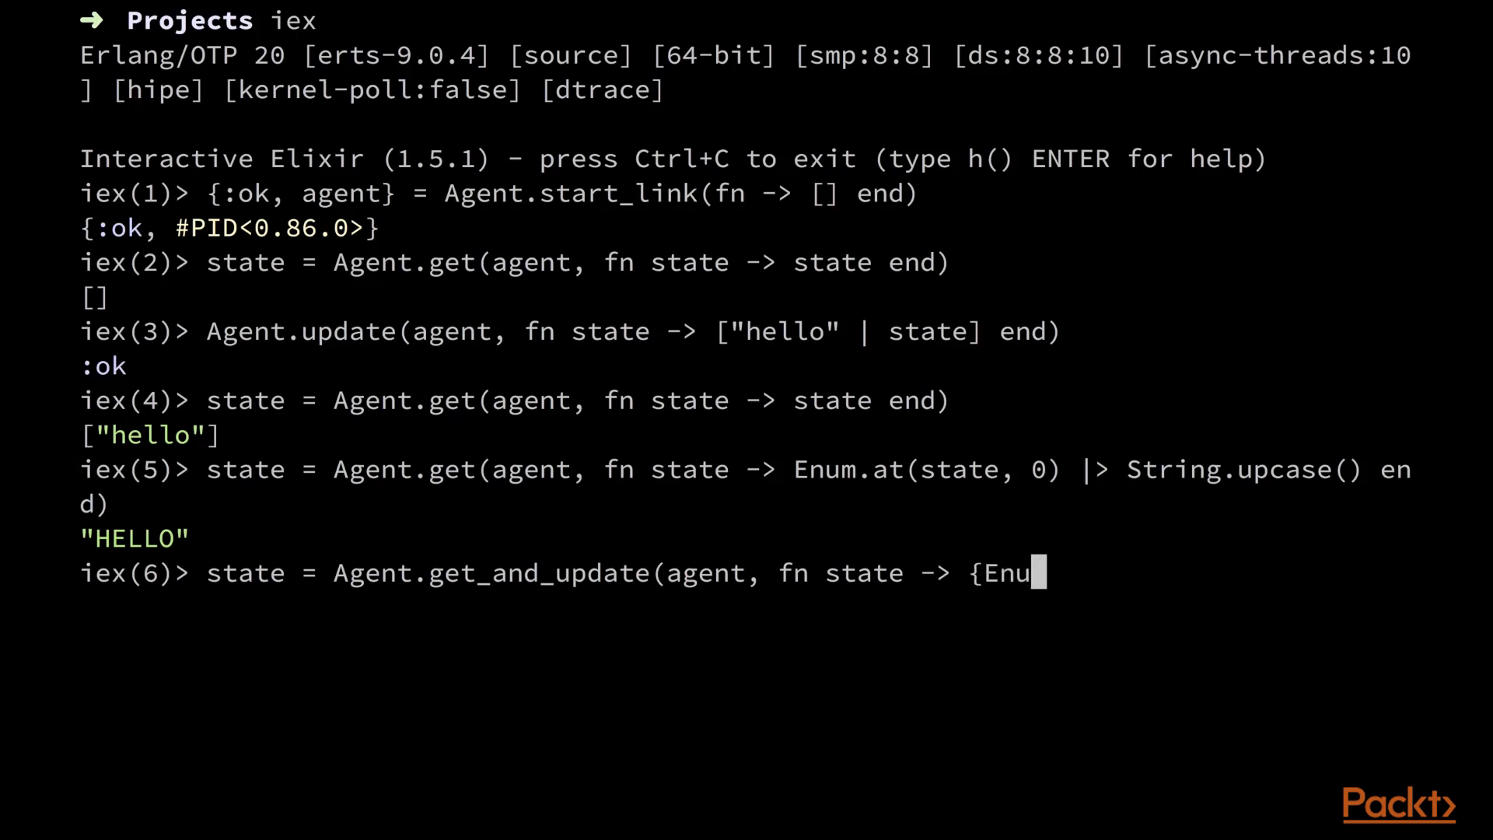
{"action": "type", "text": "m."}
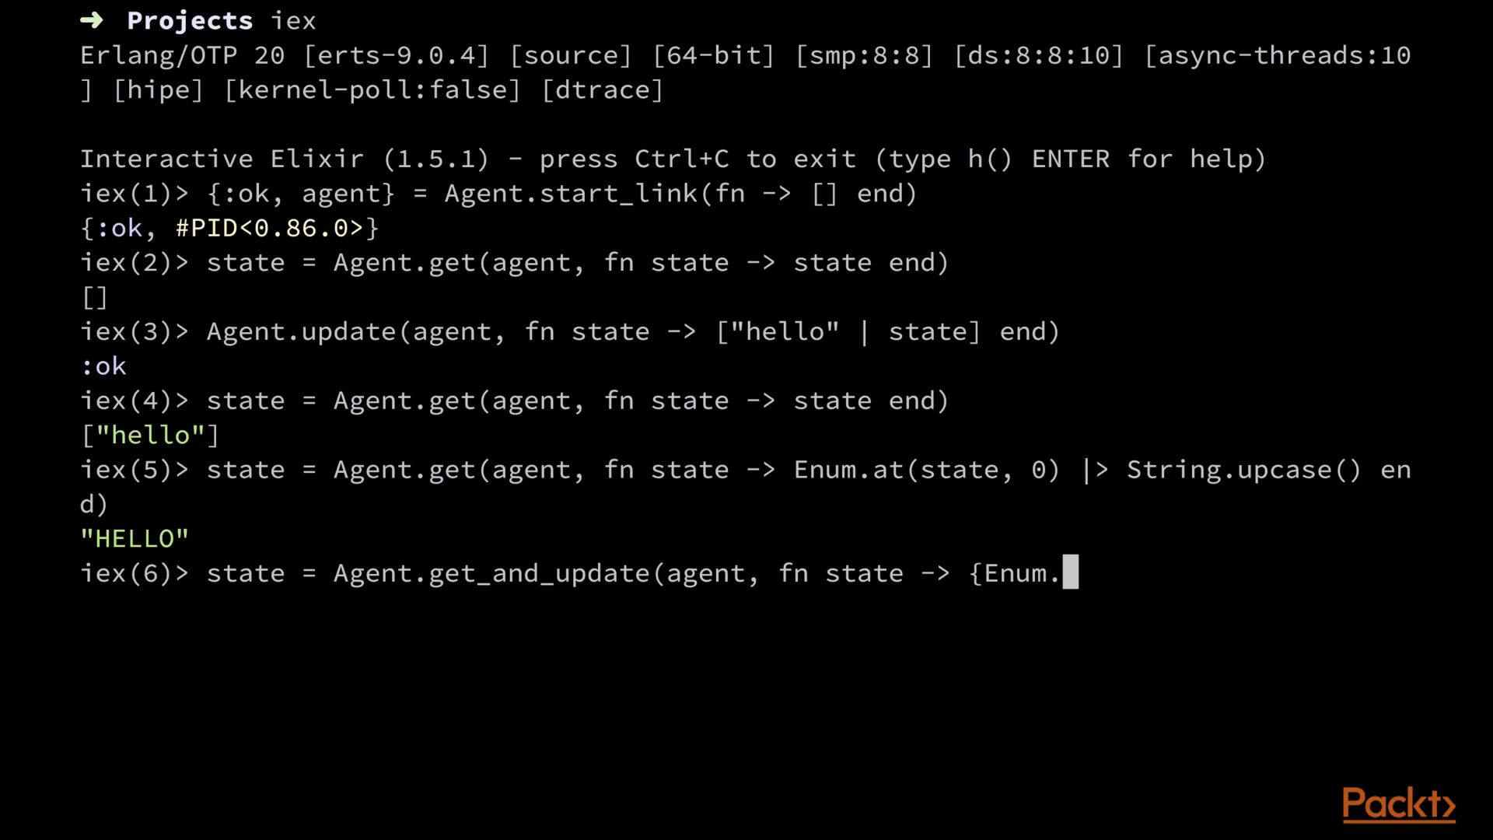
{"action": "type", "text": "at(state, 0), ["}
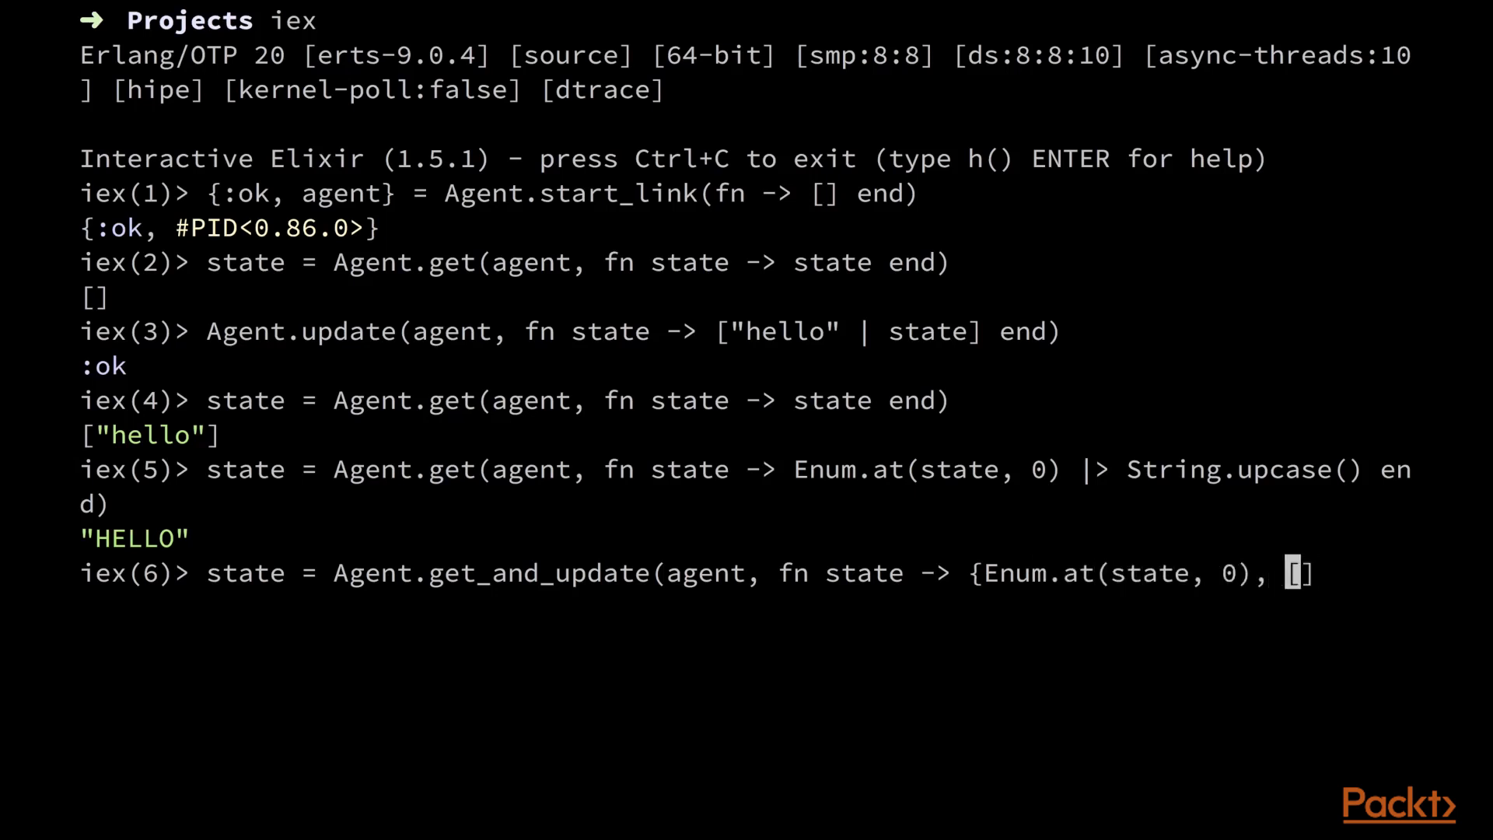
{"action": "type", "text": "} end"}
{"action": "type", "text": "Agent.stop(agent"}
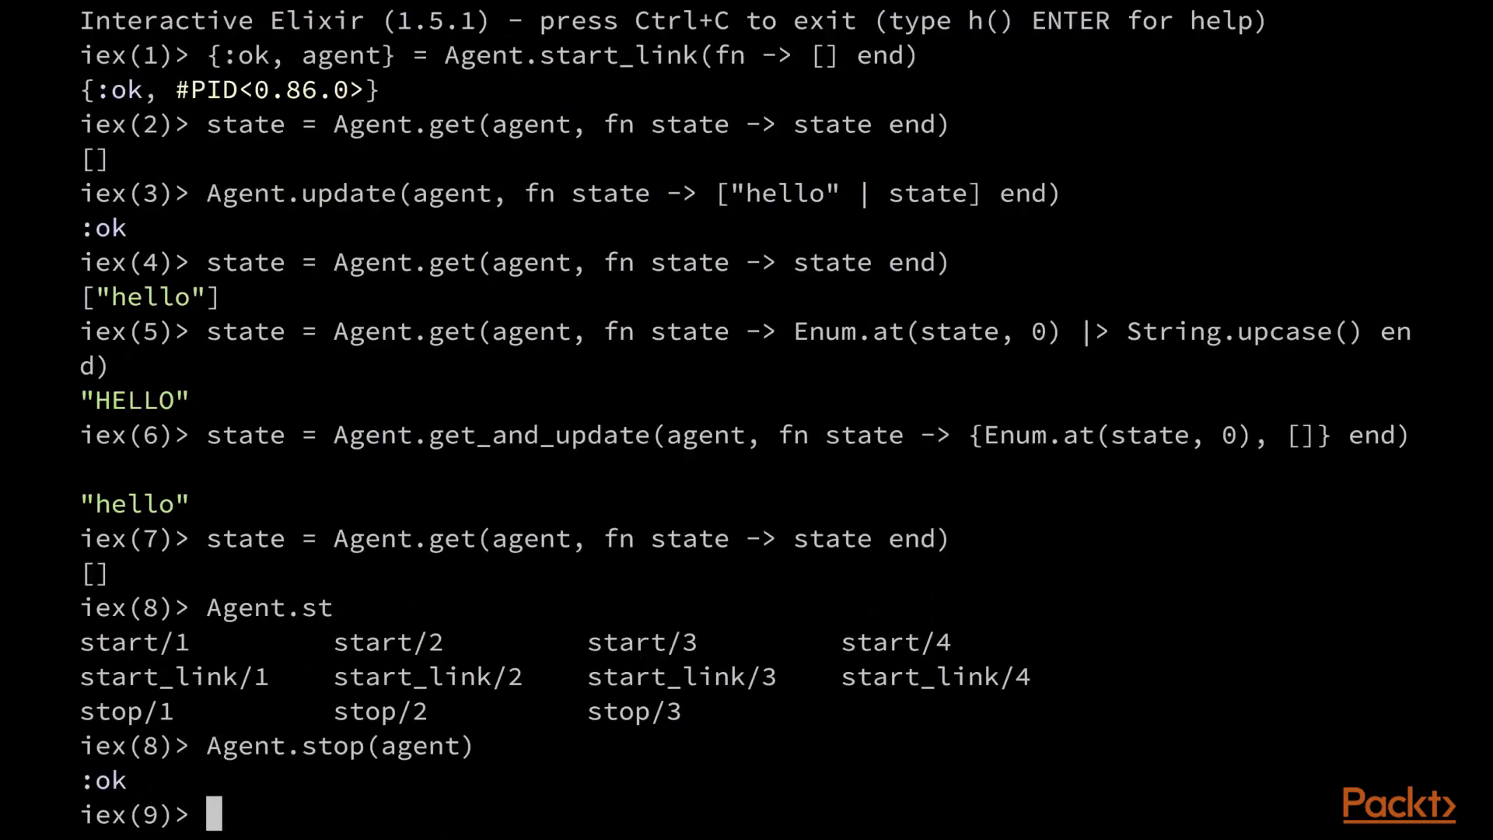
{"action": "type", "text": "state = Agent.get(agent, fn state -> state end)"}
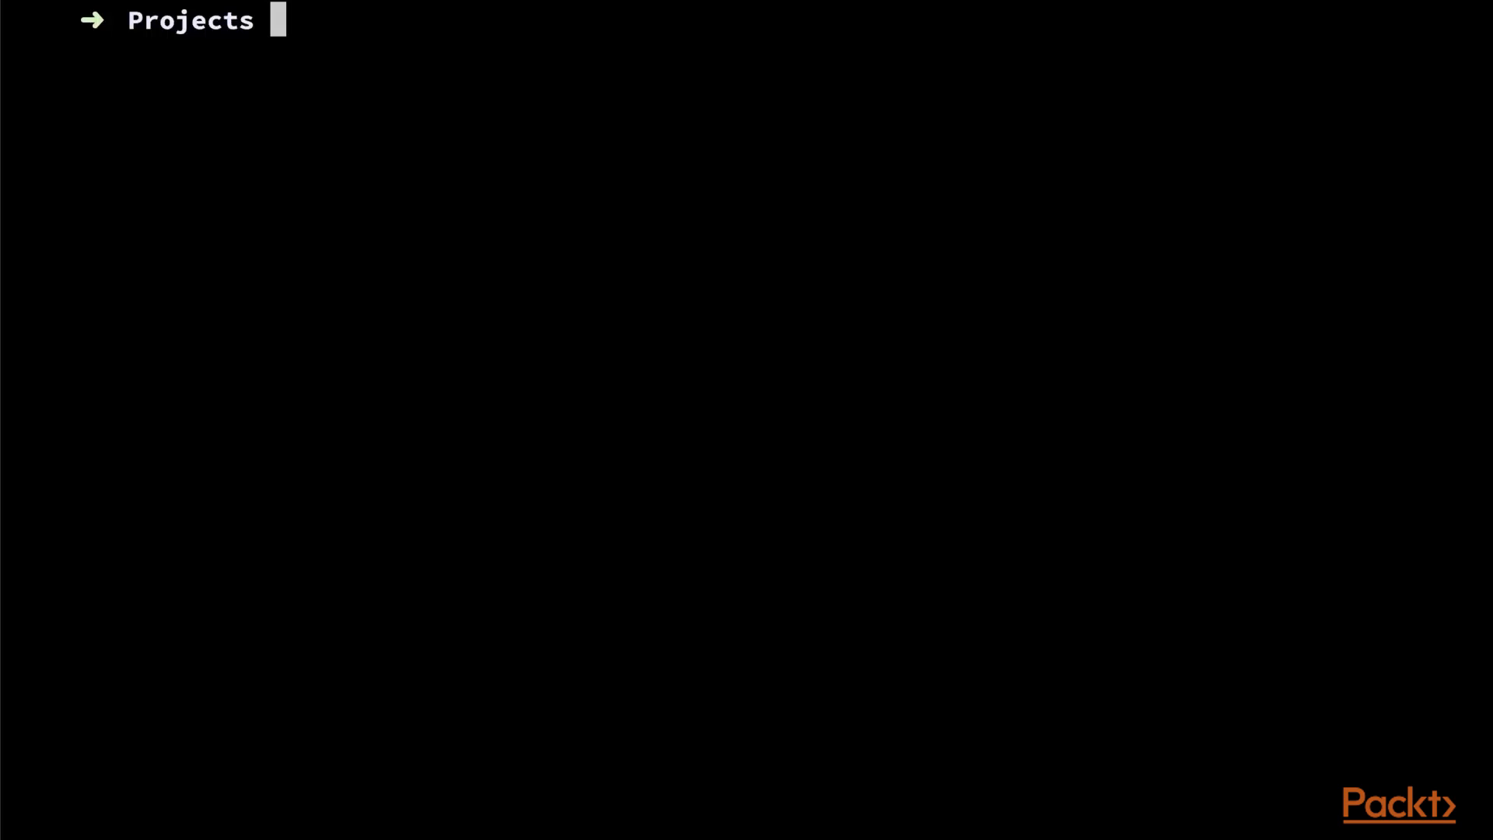
{"action": "type", "text": "iex"}
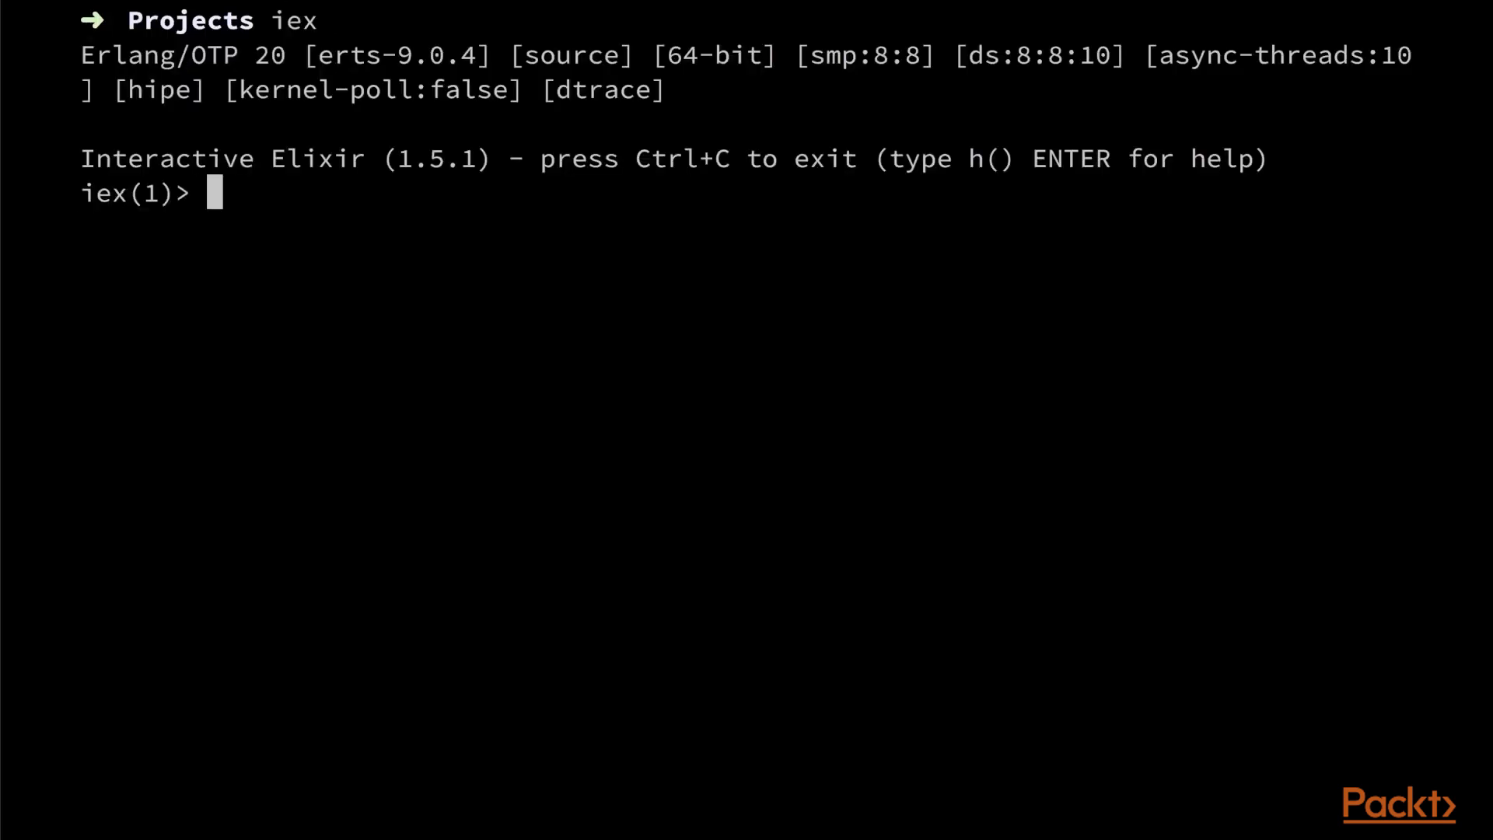
{"action": "type", "text": "task = Ta"}
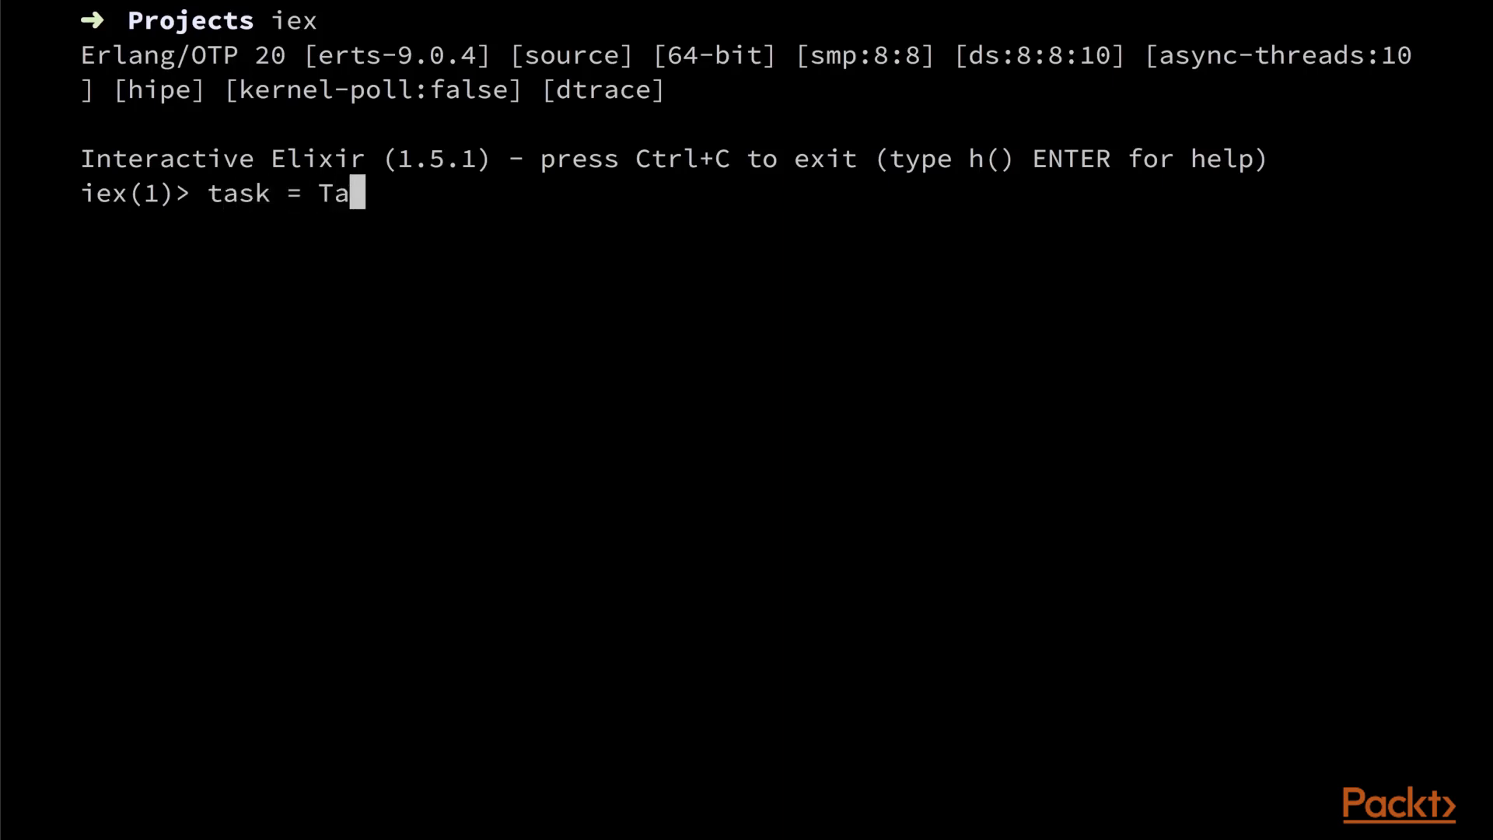
{"action": "type", "text": "sk.async"}
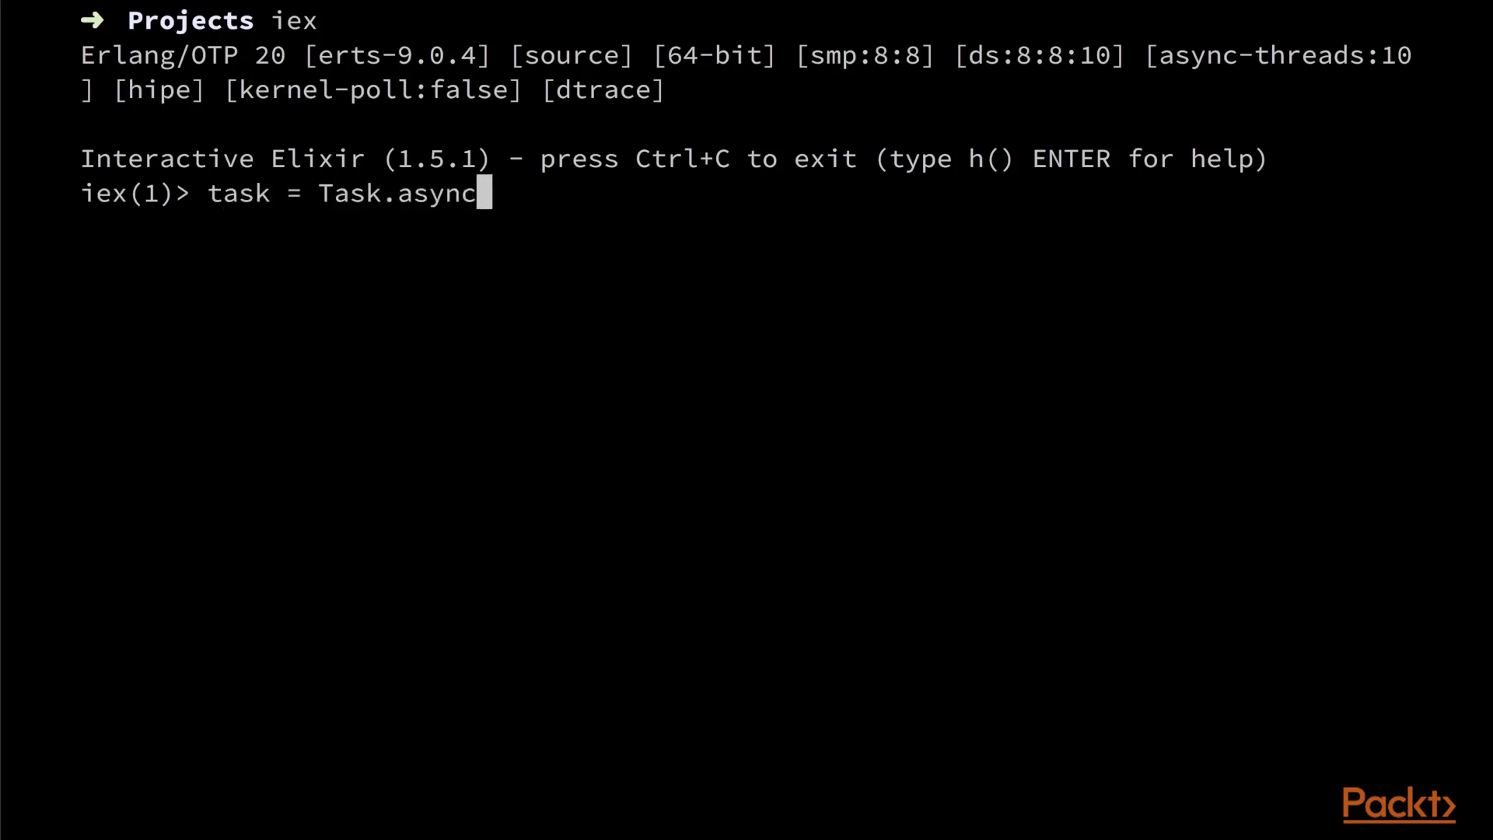
{"action": "type", "text": "(fn -> \""}
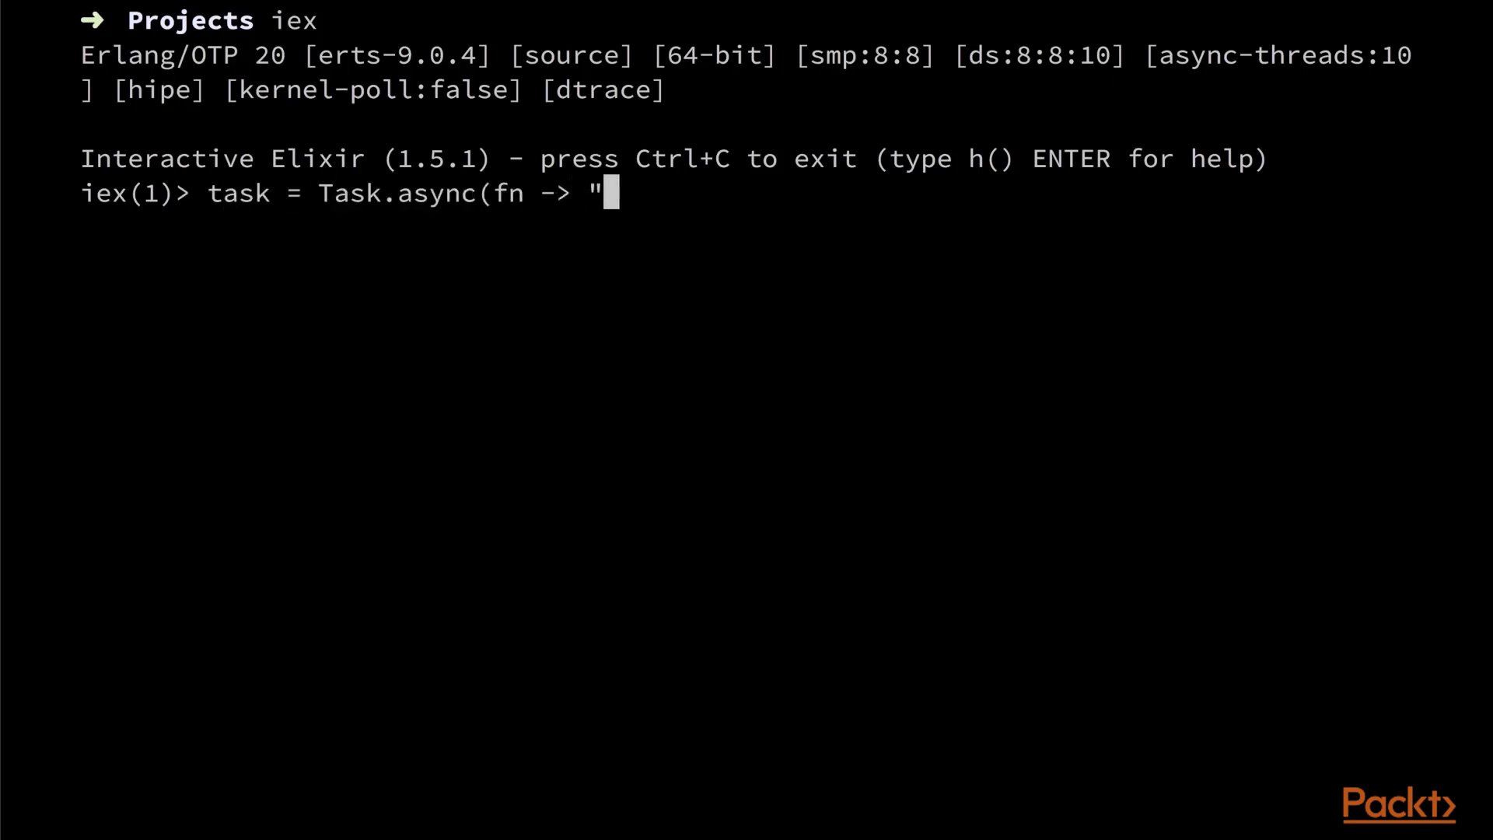
{"action": "type", "text": "Hello\" end)"}
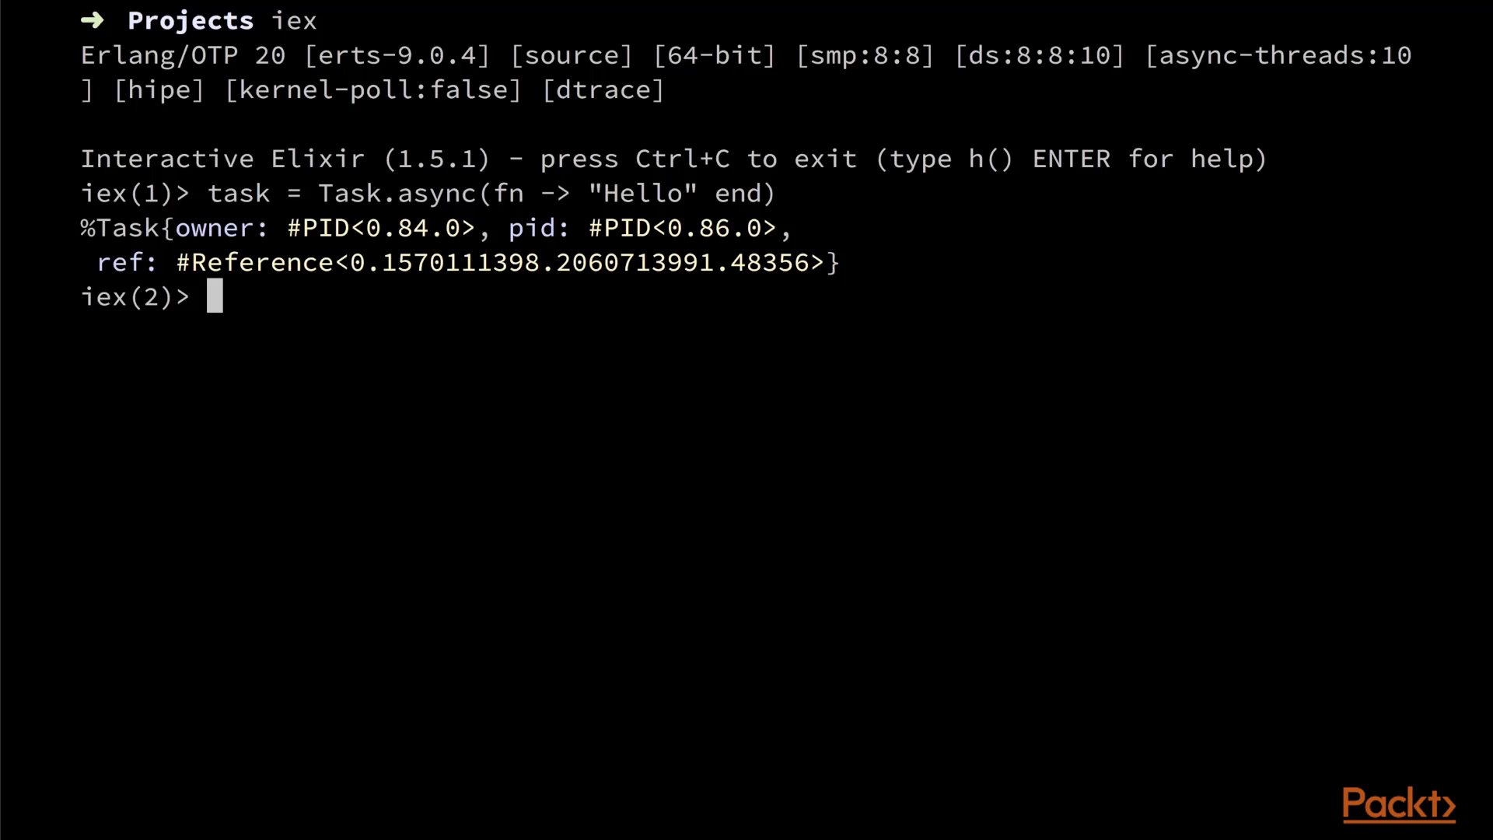
{"action": "type", "text": "result = Task"}
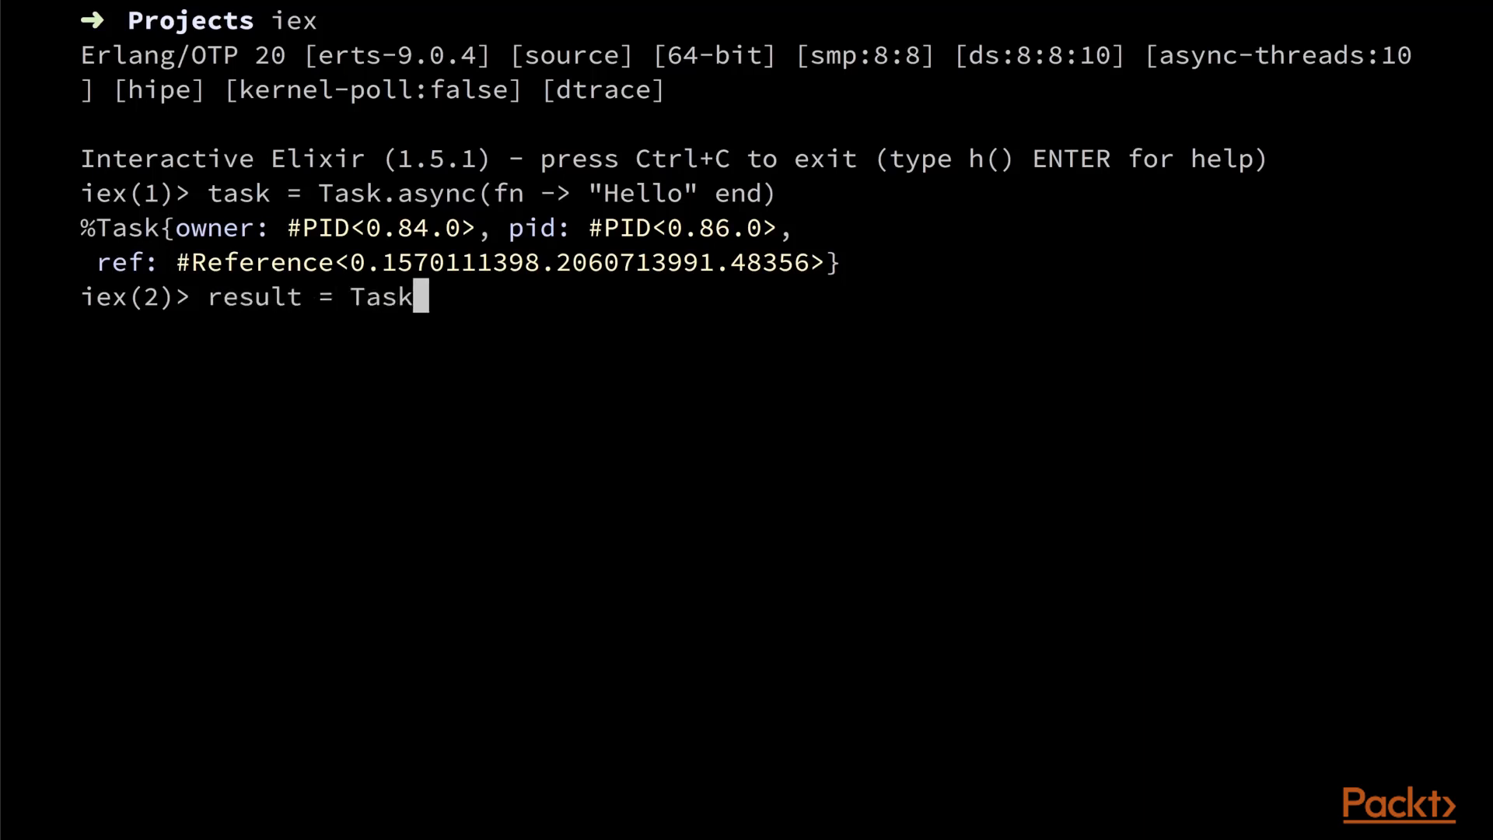
{"action": "type", "text": ".await(task"}
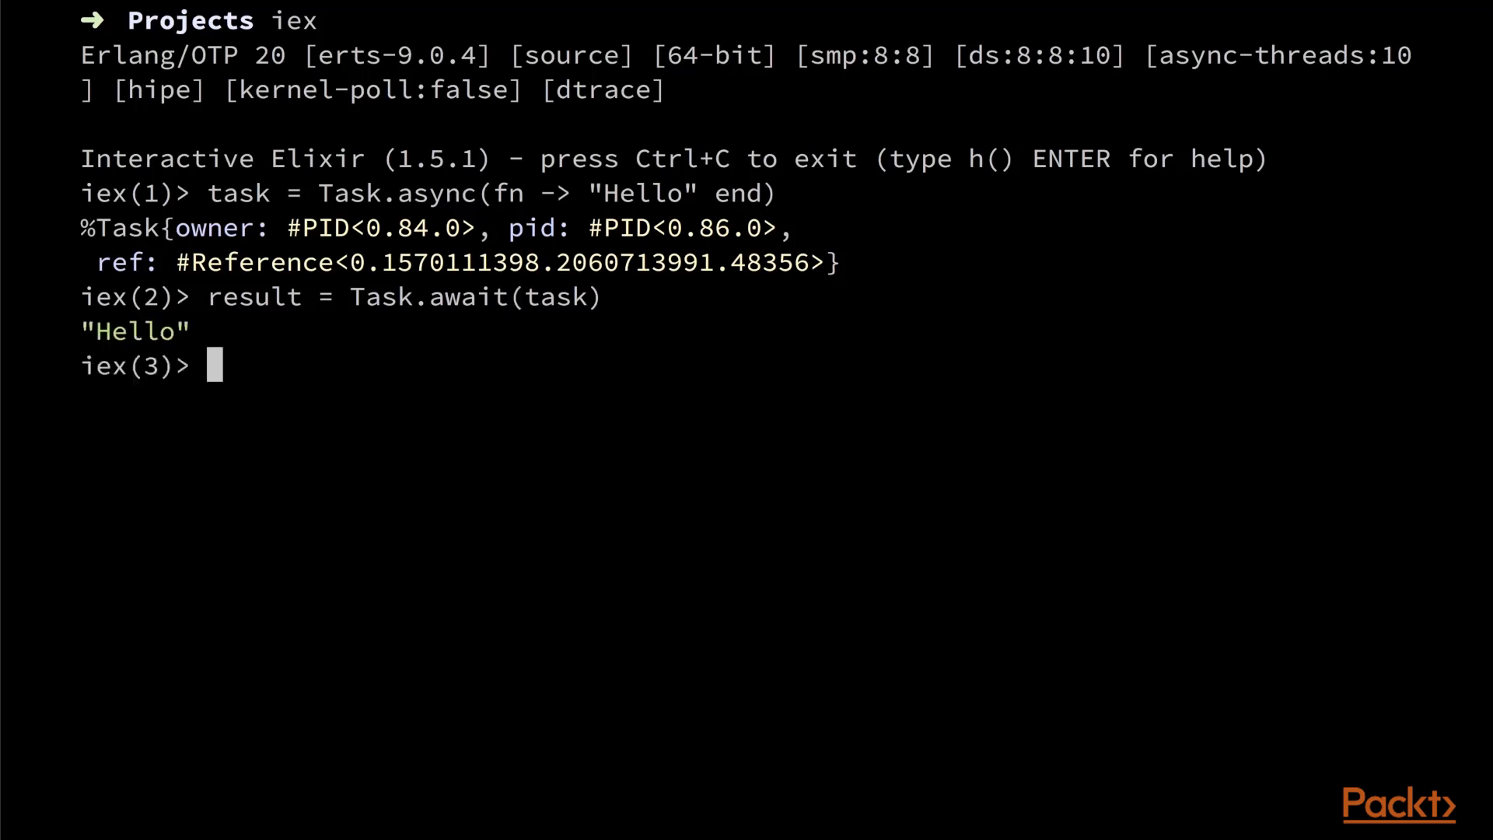
{"action": "type", "text": "result = Task.await(task)"}
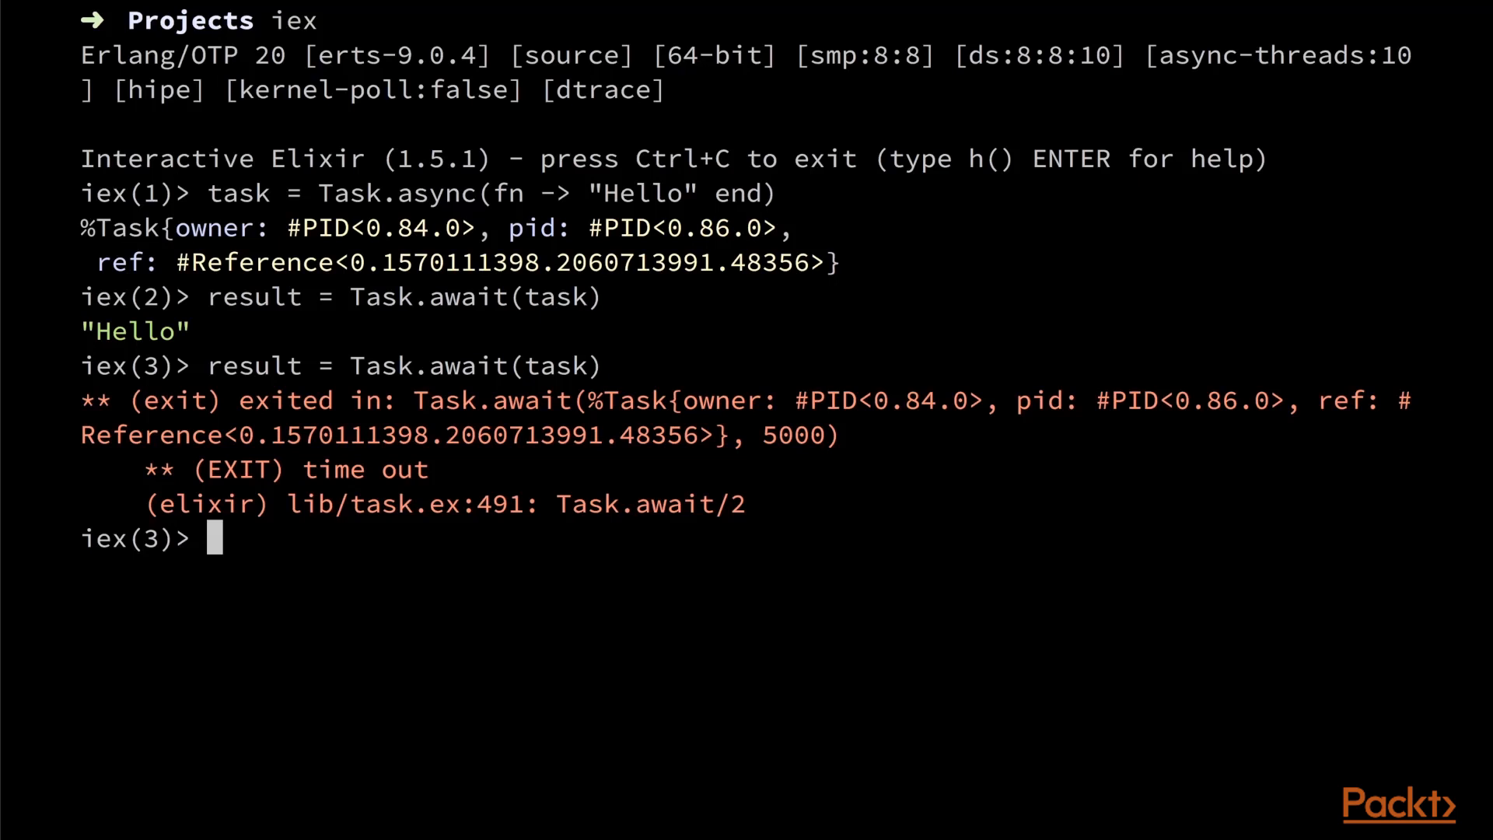
{"action": "type", "text": "result = Task.await(task)"}
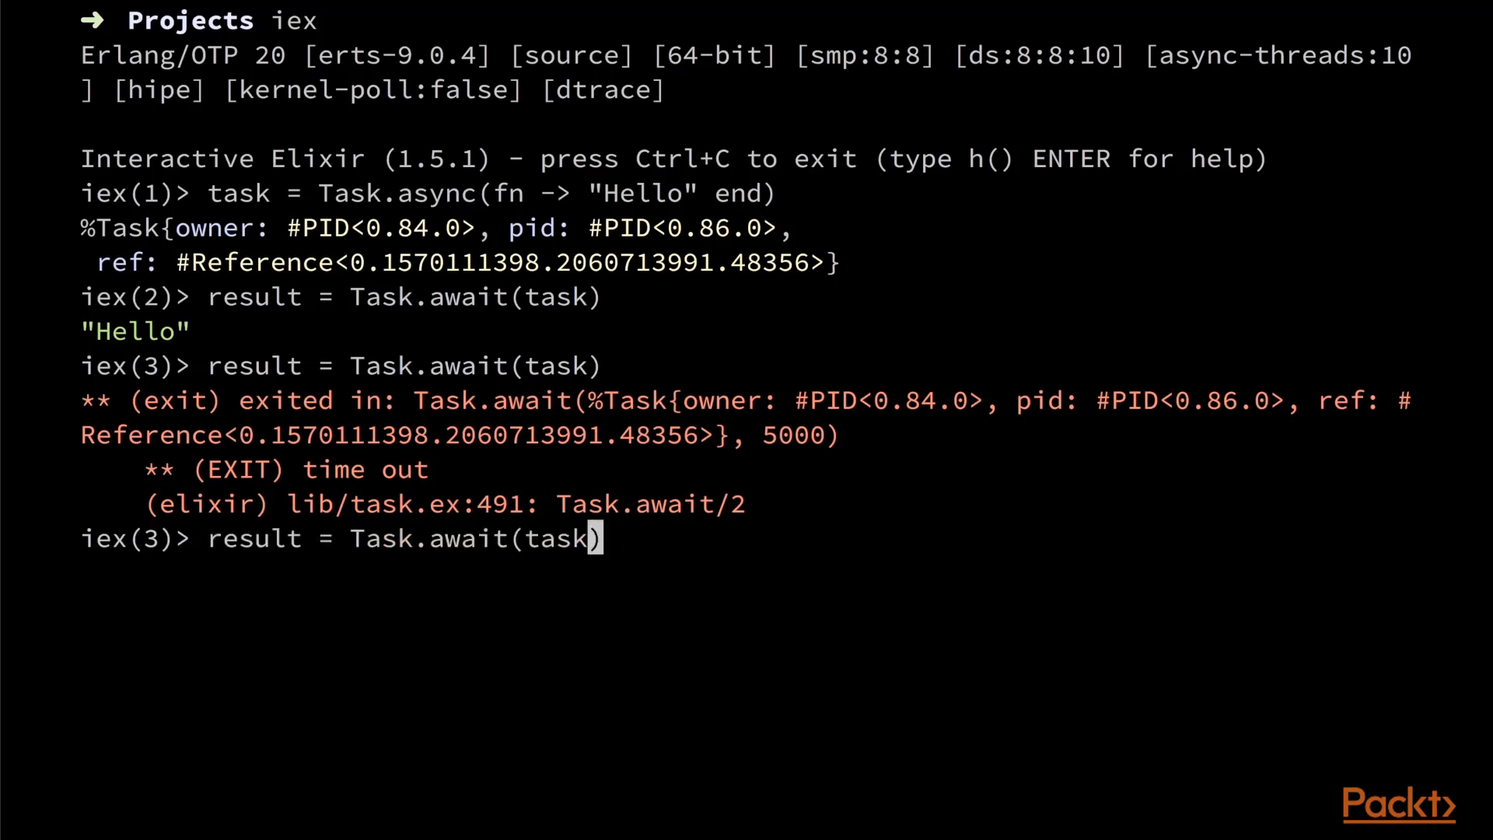